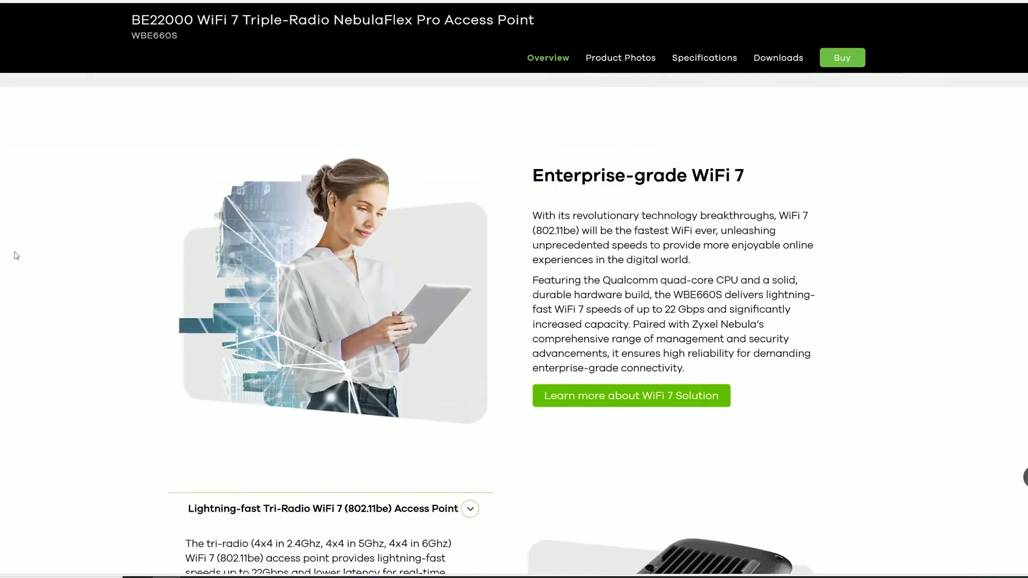
Step: Scroll through the NWA130BE and WBE660S specifications down to the physical dimensions and weight
scroll(down, 3)
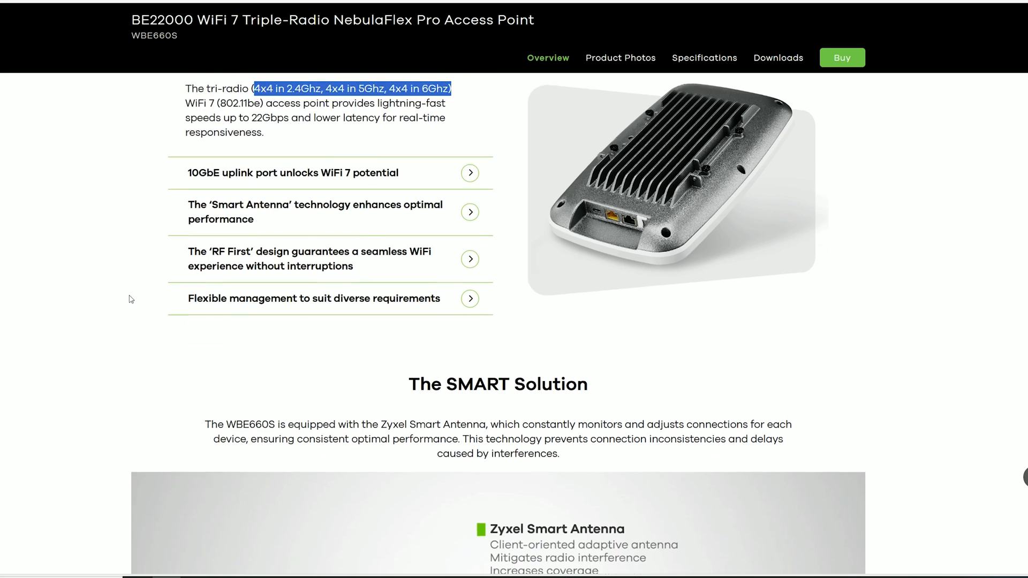
scroll(down, 3)
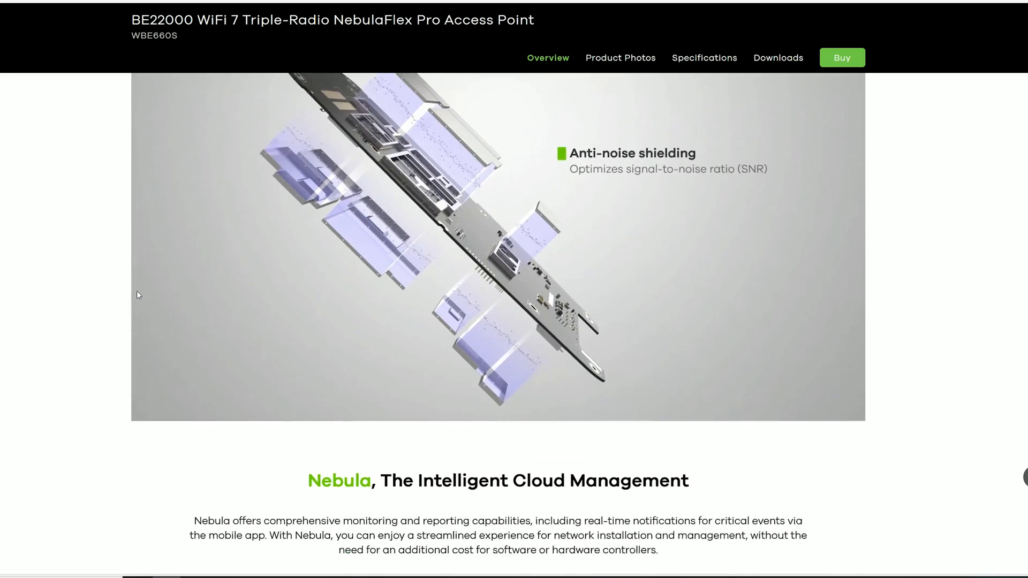
scroll(down, 3)
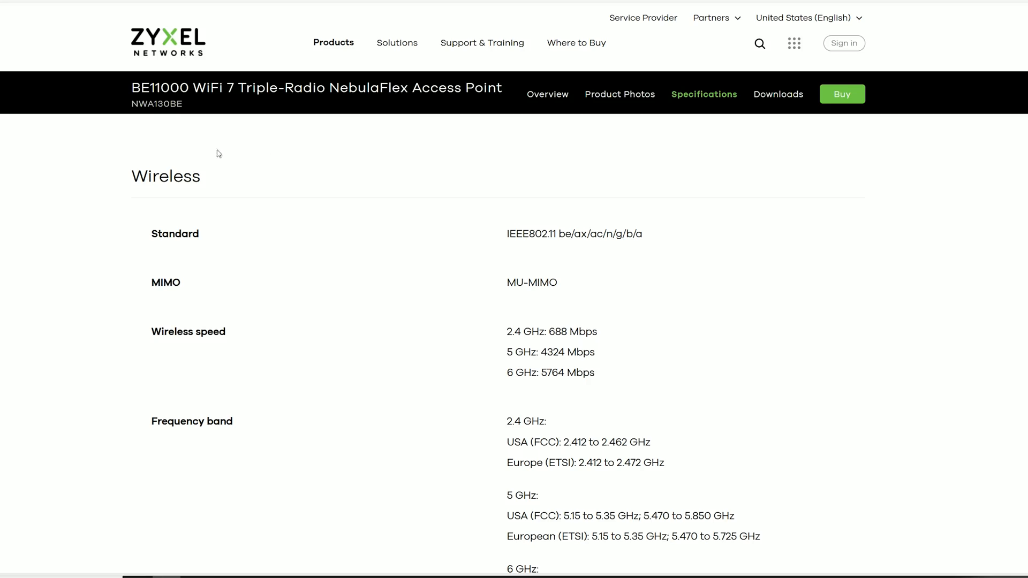
scroll(down, 3)
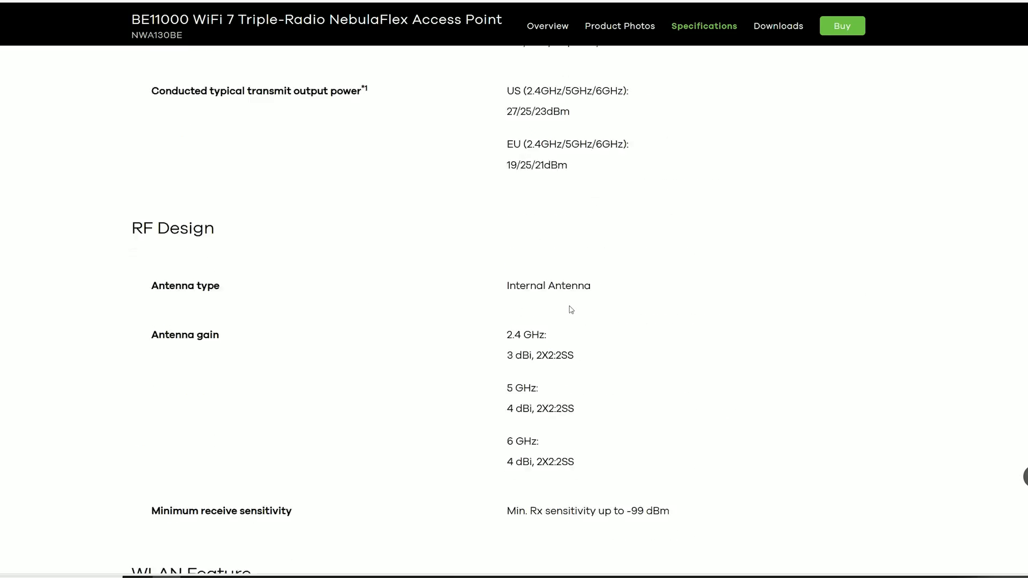
scroll(down, 3)
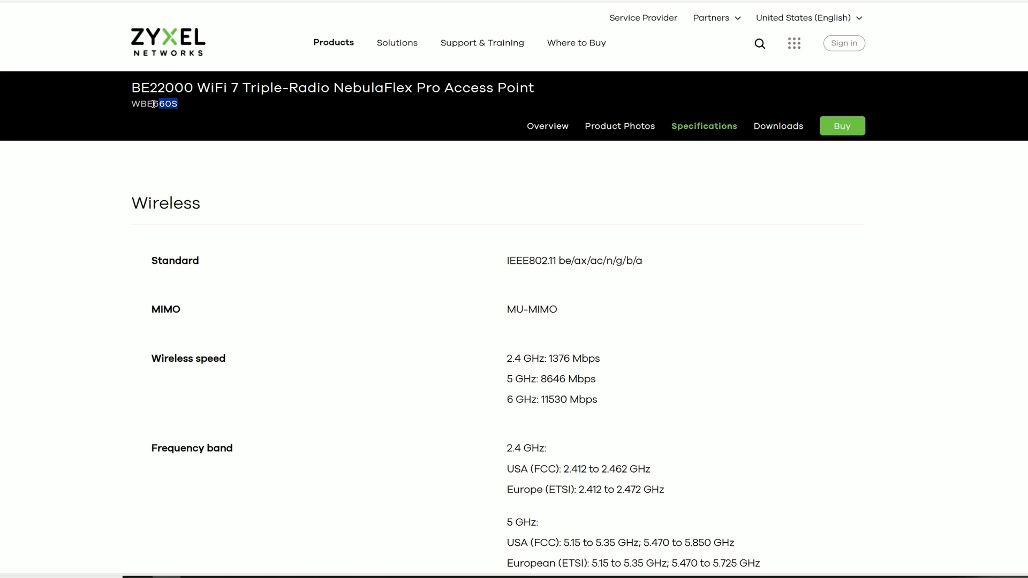
scroll(down, 3)
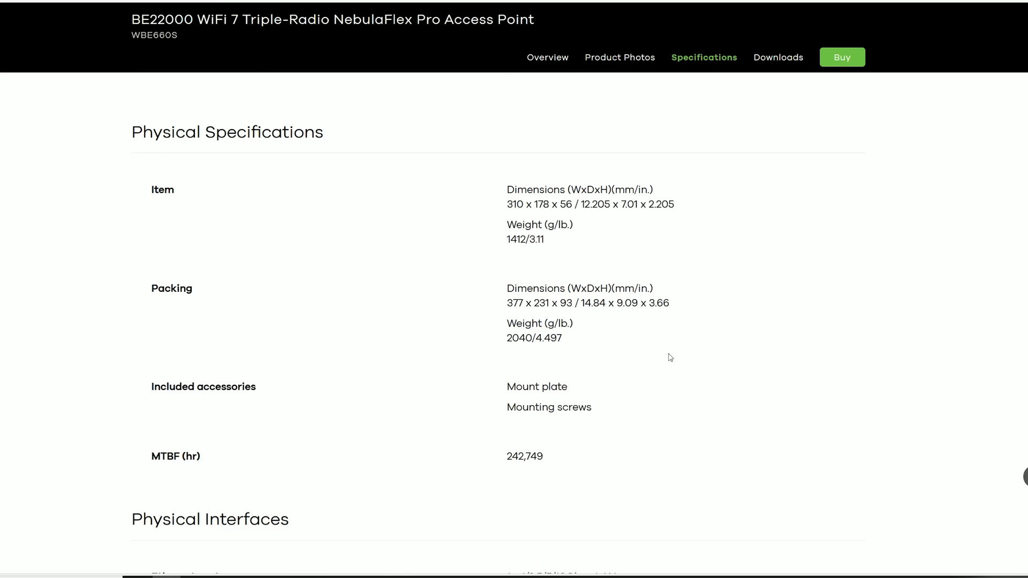
double_click(589, 203)
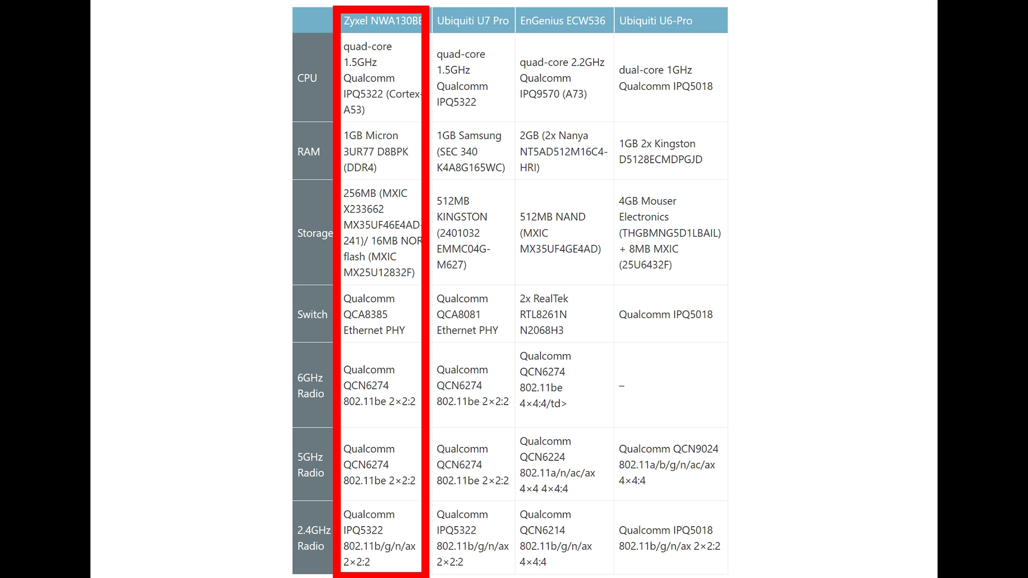
click(379, 19)
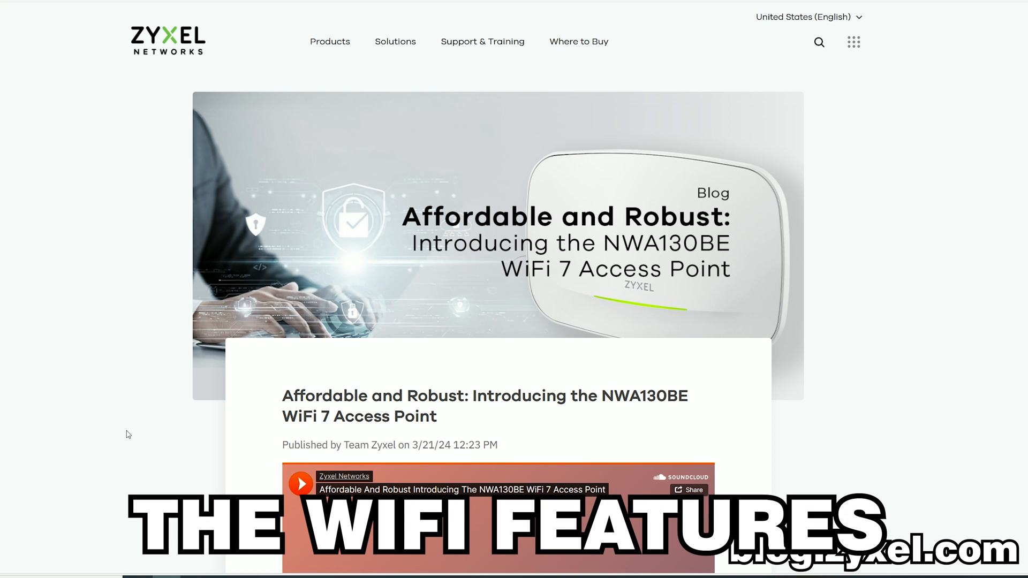
mouse_move(95, 395)
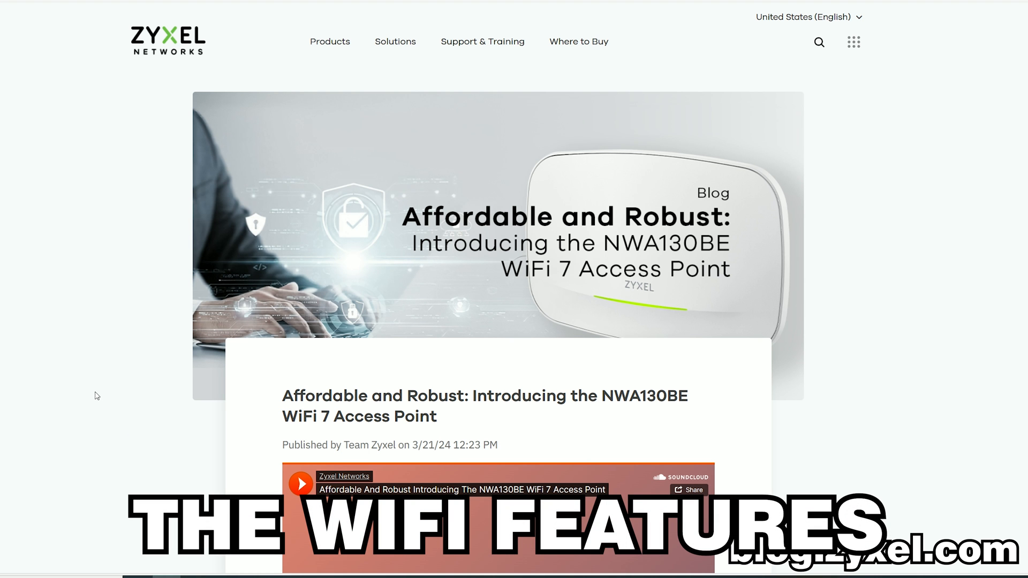
scroll(down, 3)
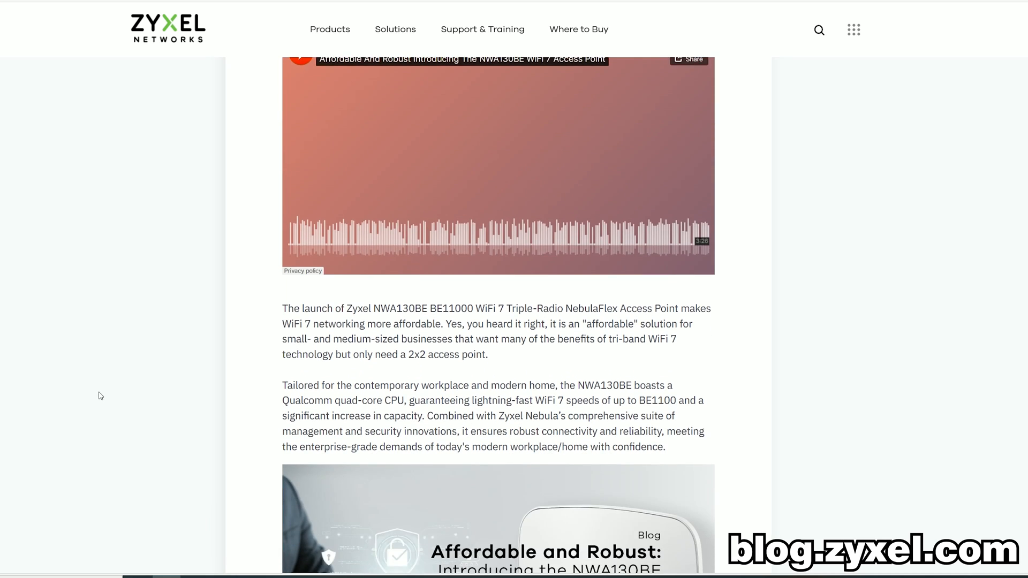
scroll(down, 3)
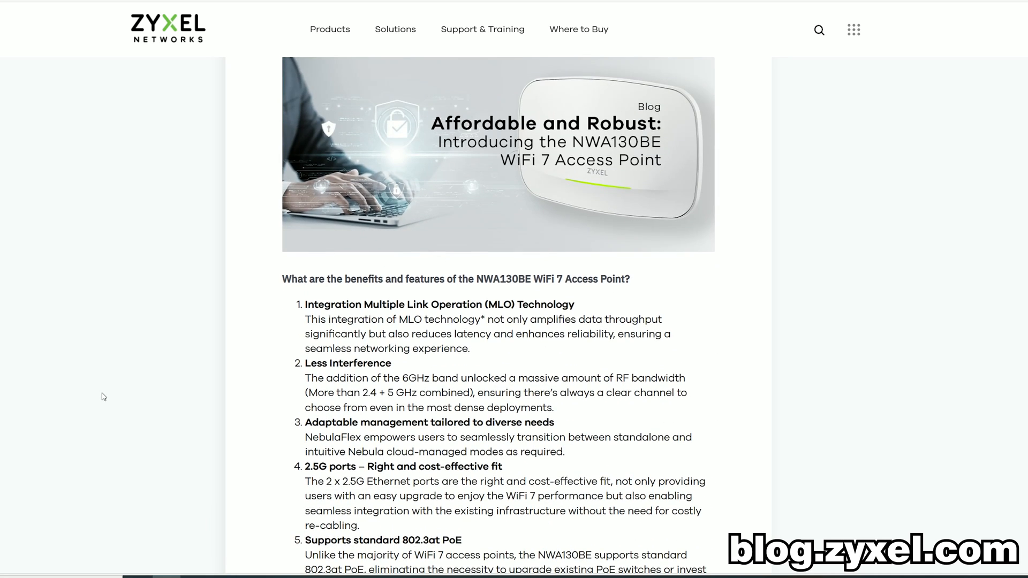
scroll(down, 3)
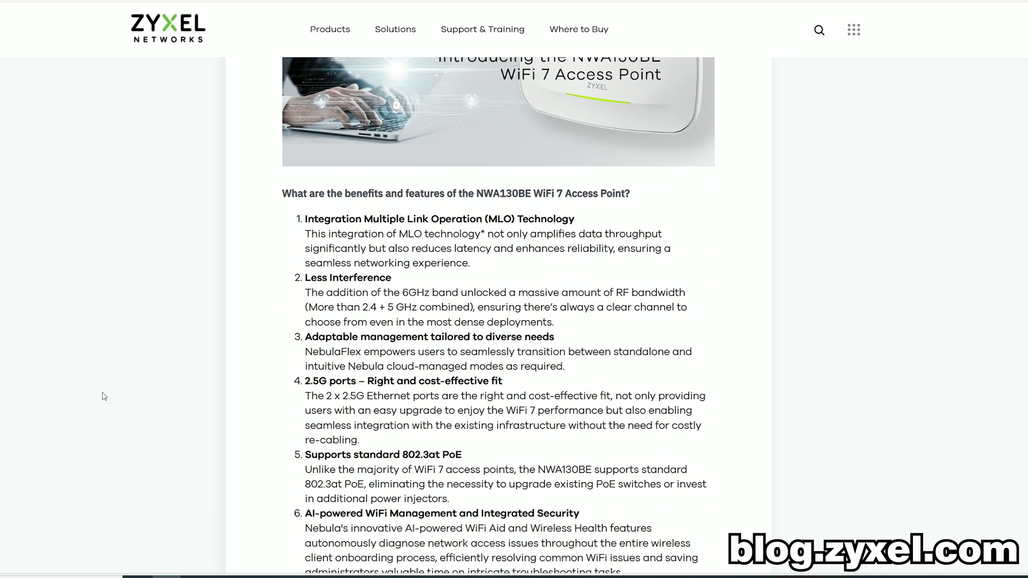
scroll(down, 3)
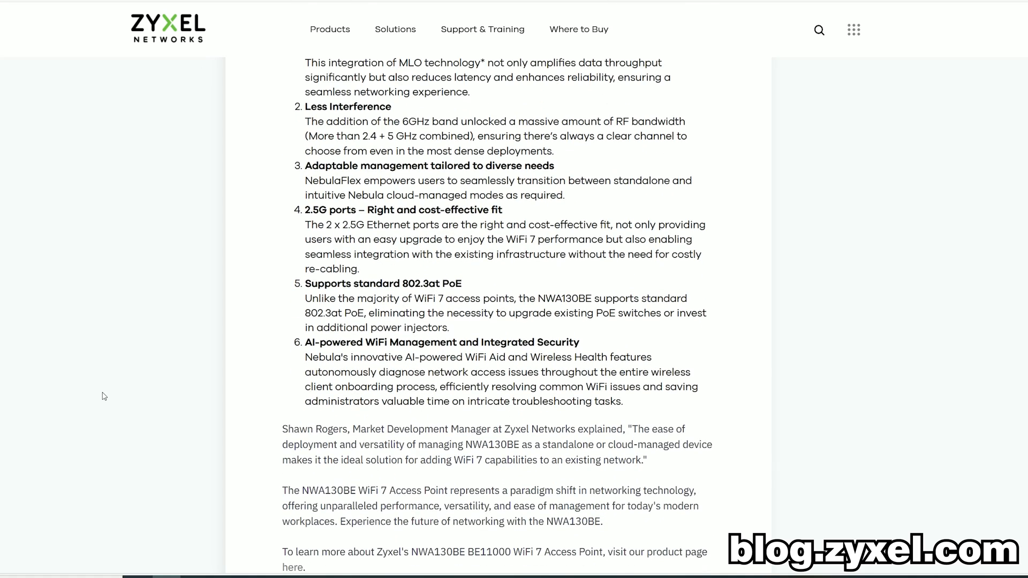
scroll(down, 3)
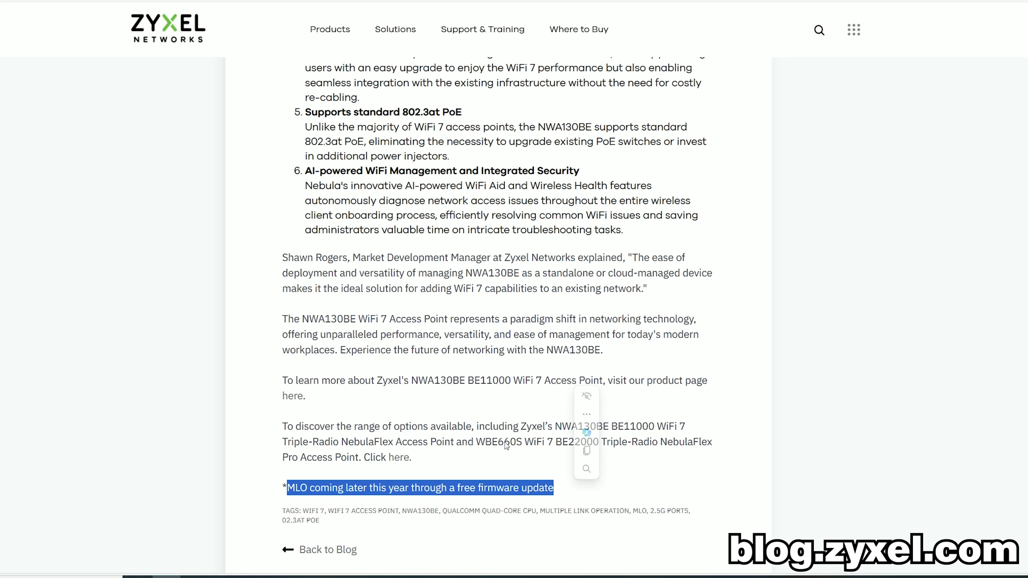
scroll(up, 3)
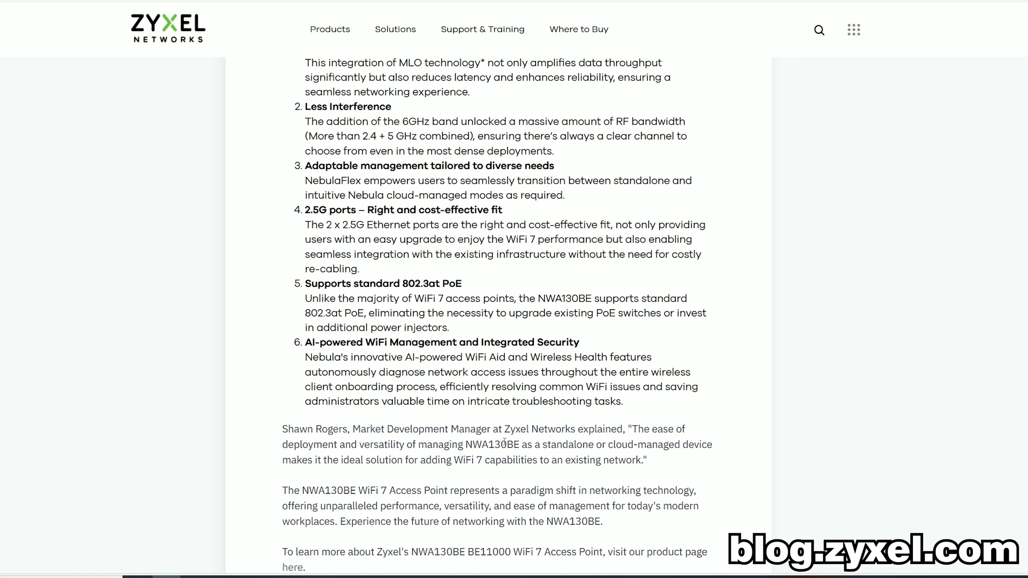
scroll(up, 3)
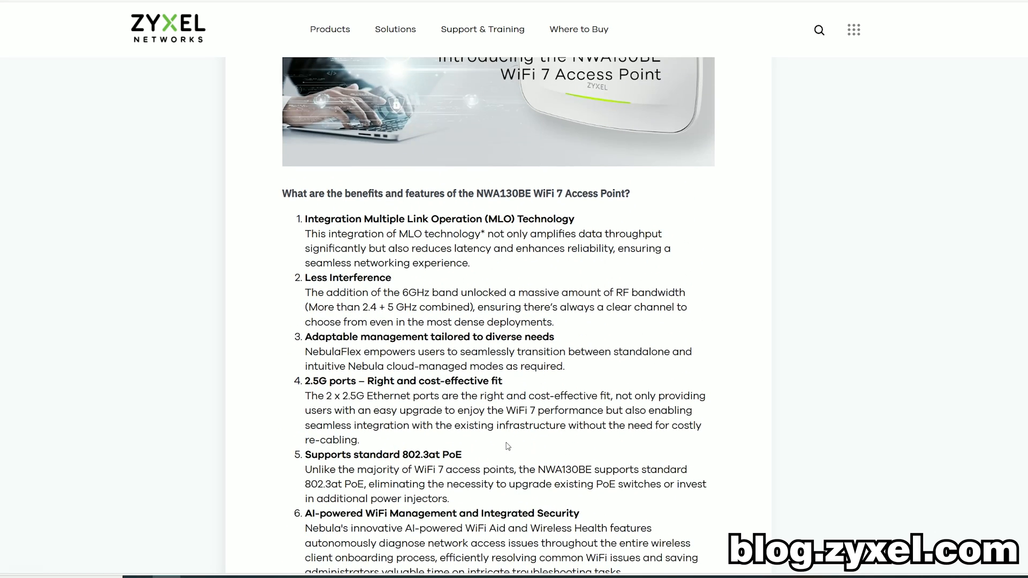
mouse_move(564, 247)
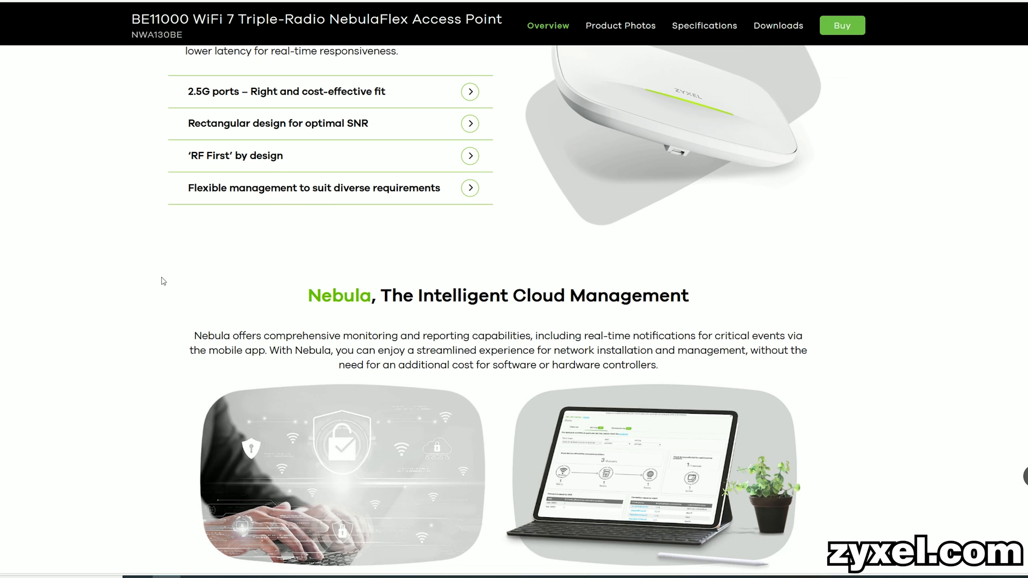
scroll(down, 3)
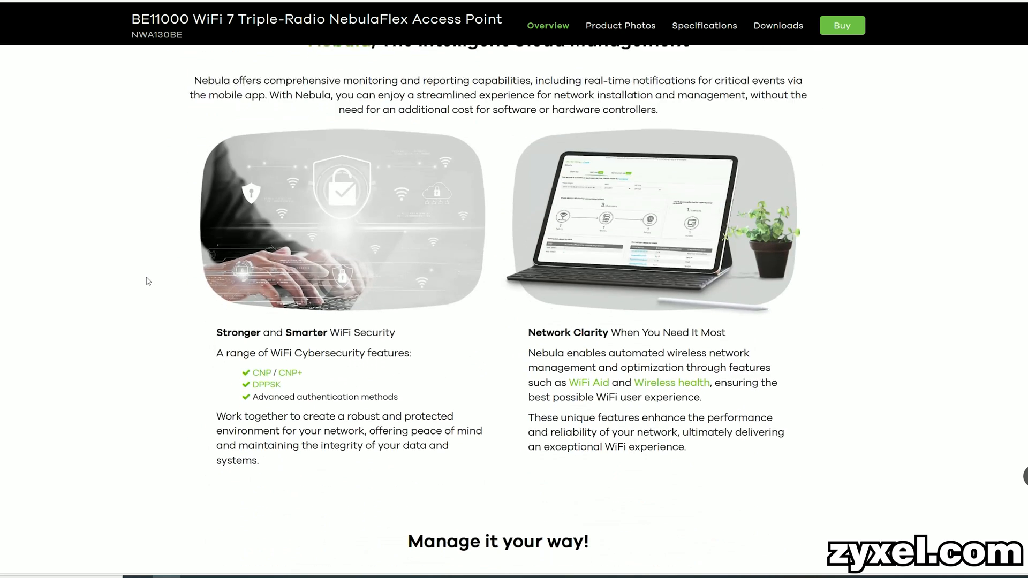
scroll(down, 3)
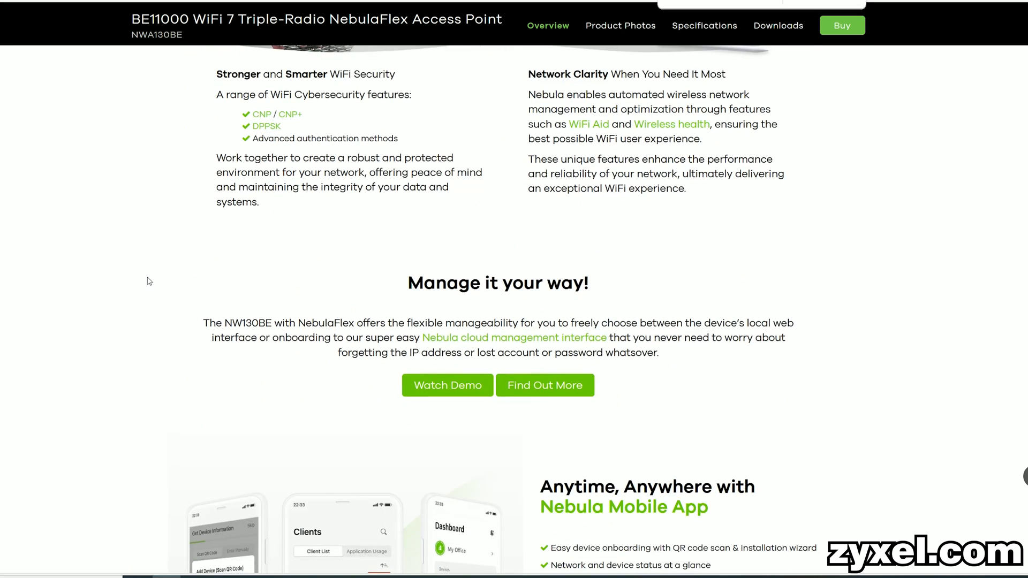
mouse_move(791, 130)
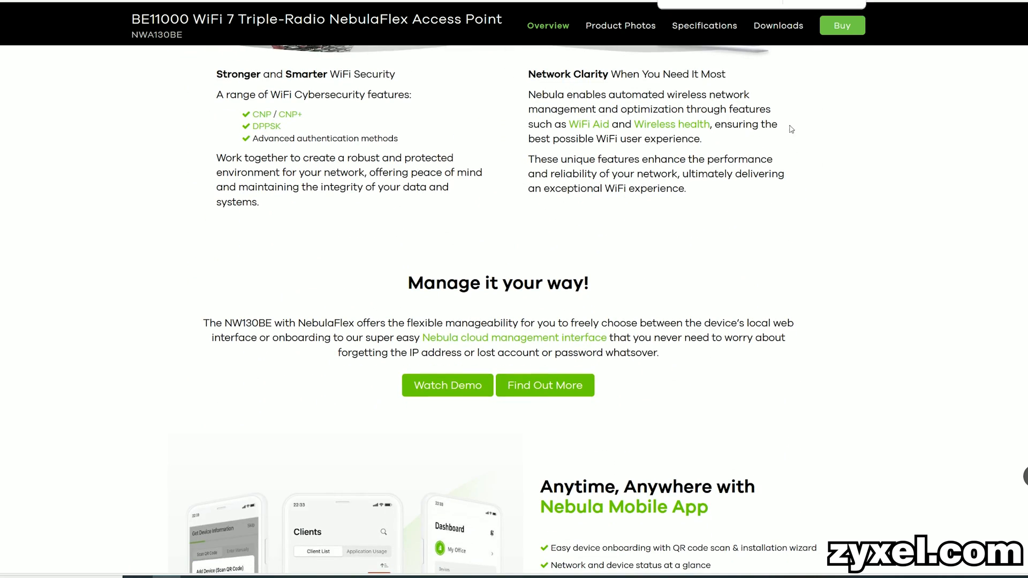
scroll(up, 3)
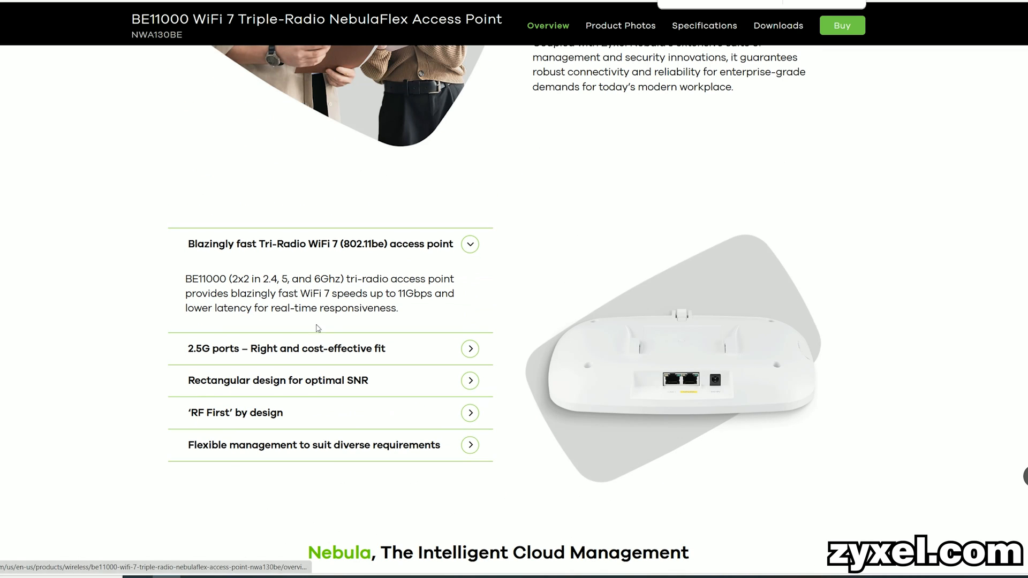
click(470, 349)
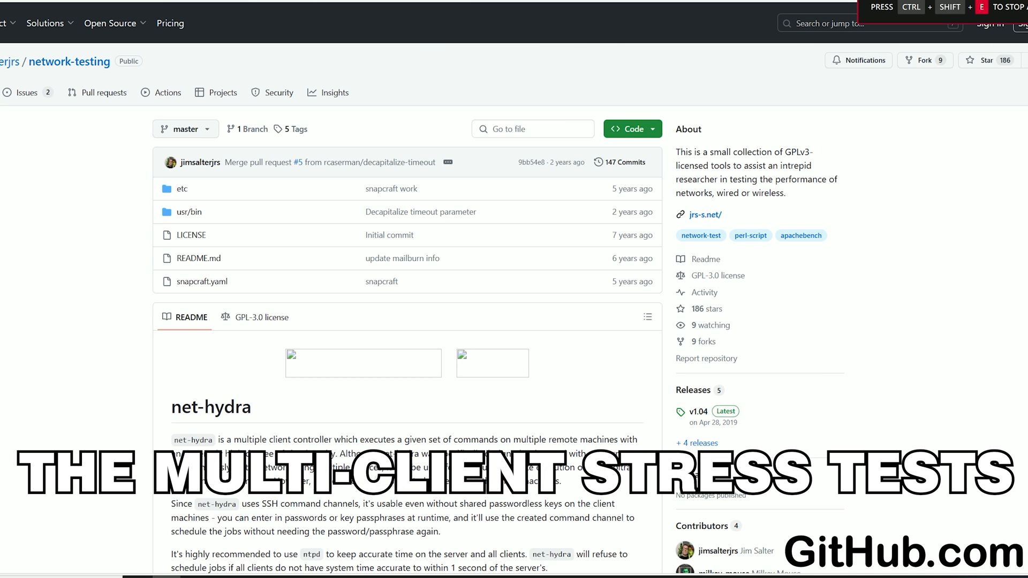
mouse_move(11, 244)
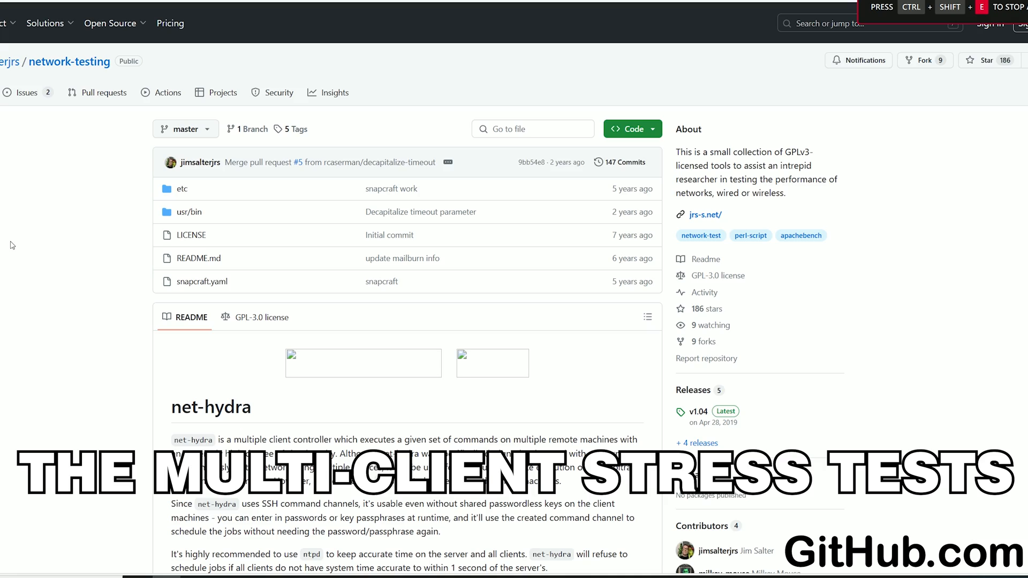
scroll(down, 3)
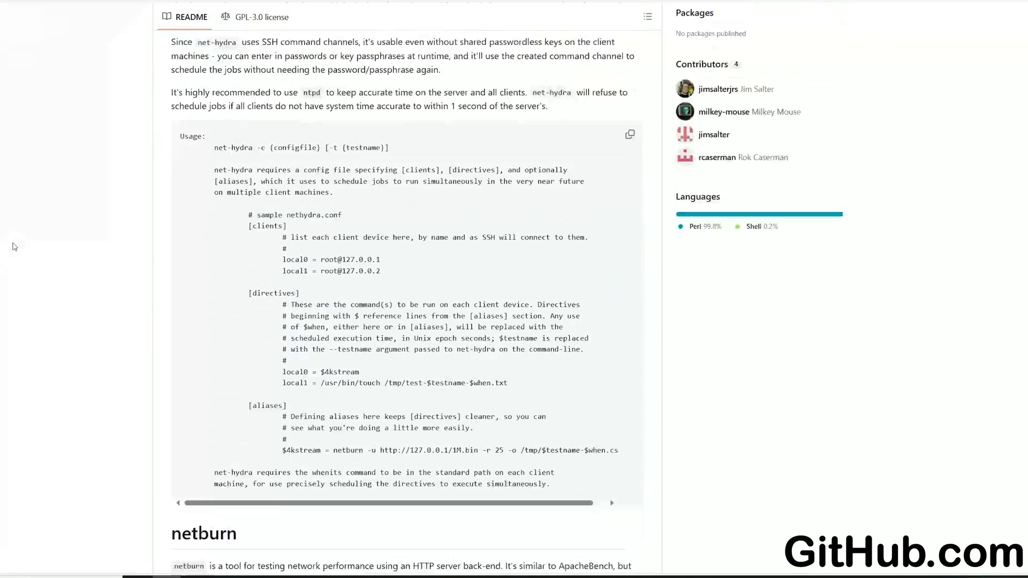
scroll(down, 3)
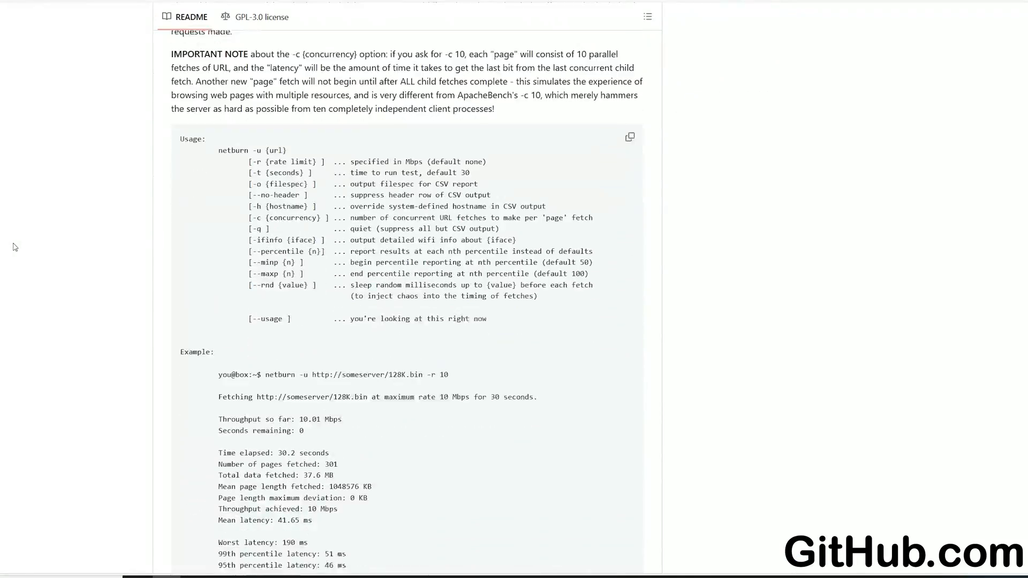
scroll(down, 3)
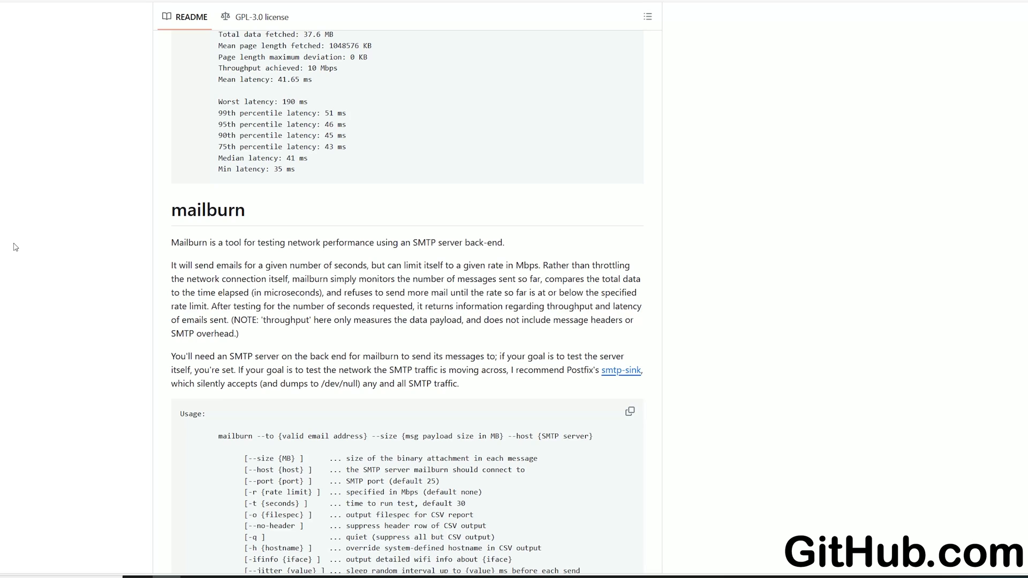
scroll(down, 3)
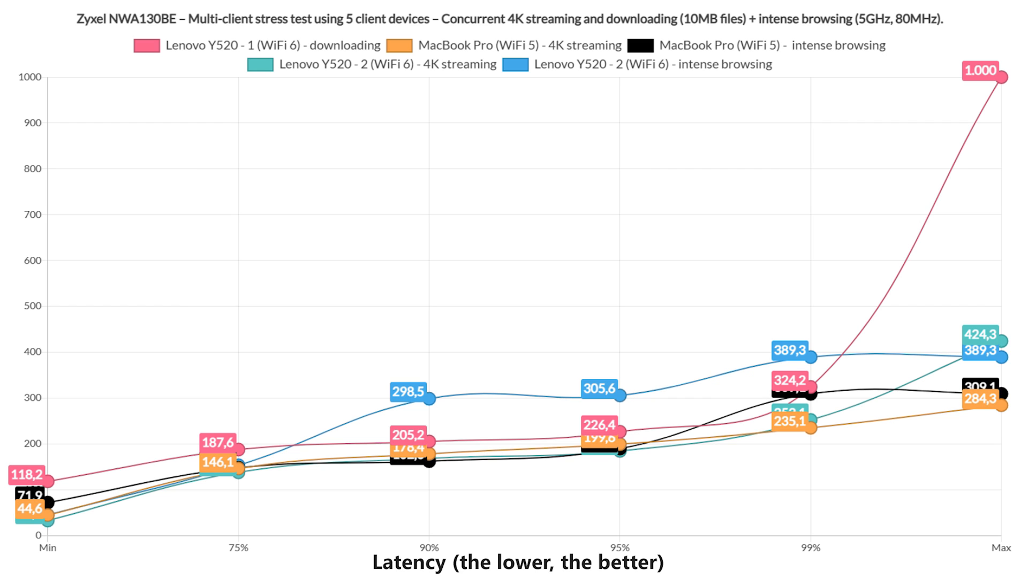
Step: Navigate the browser from the latency charts to the NWA130BE web interface login page
click(256, 46)
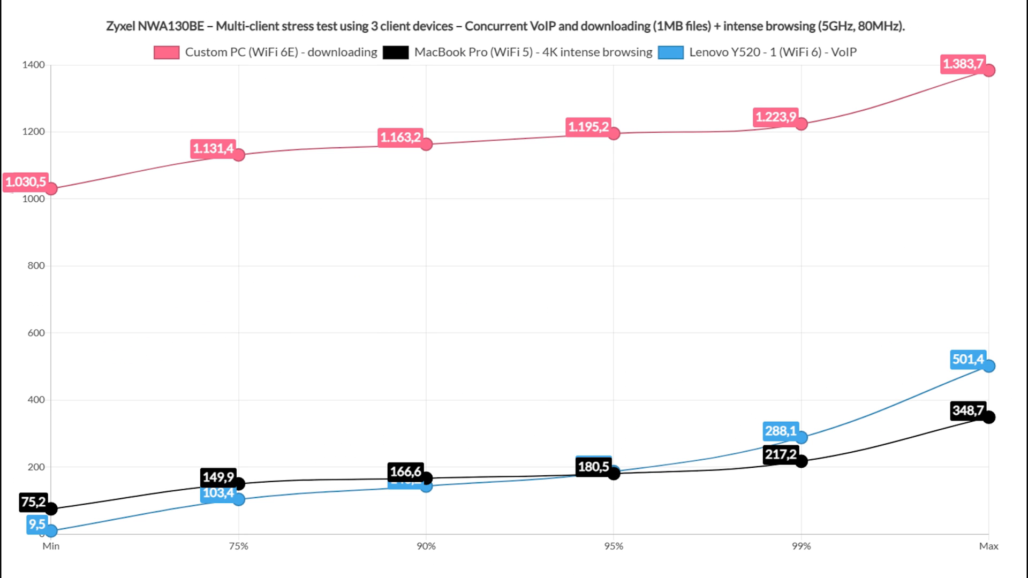
click(268, 50)
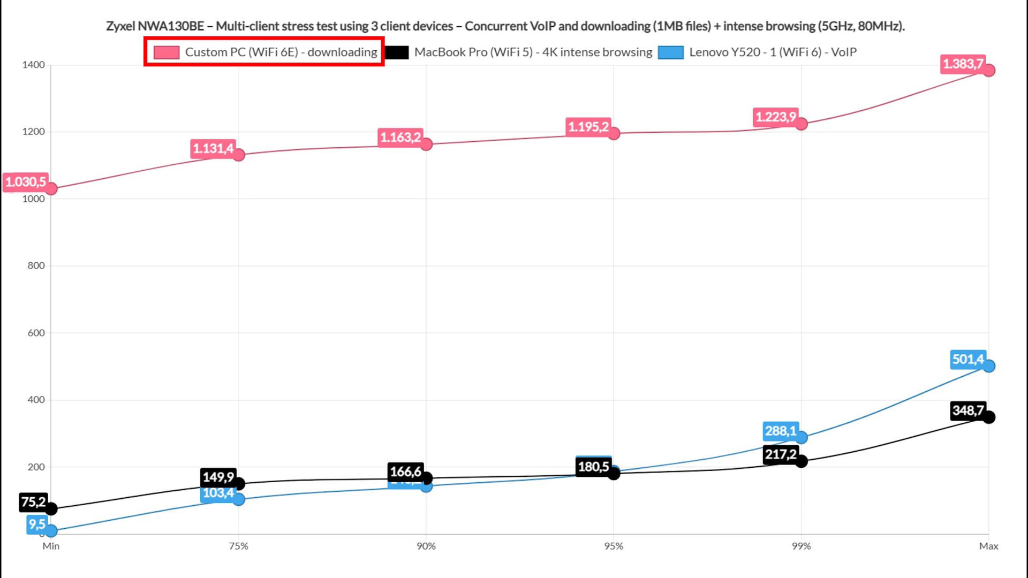
click(263, 51)
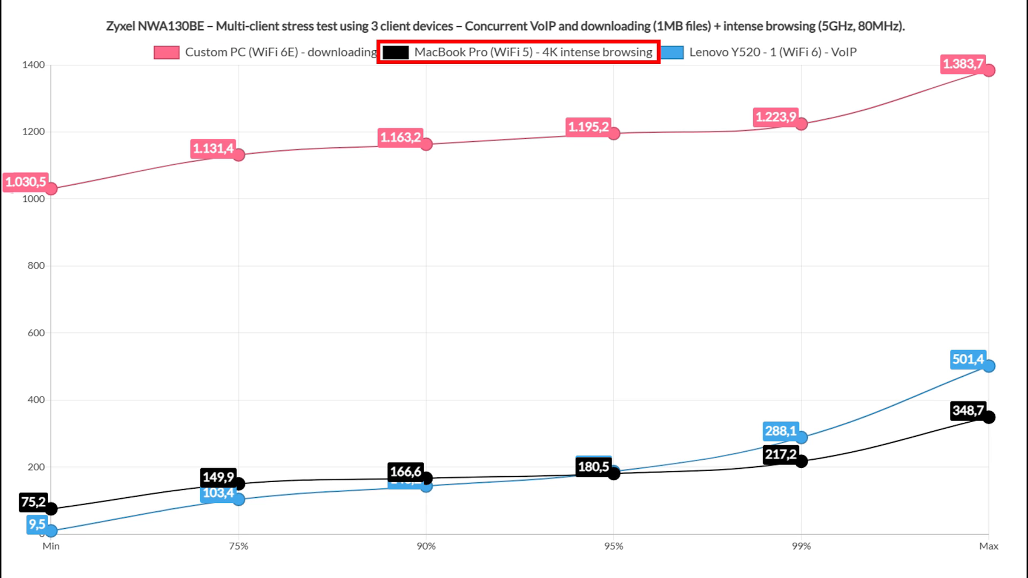
click(518, 52)
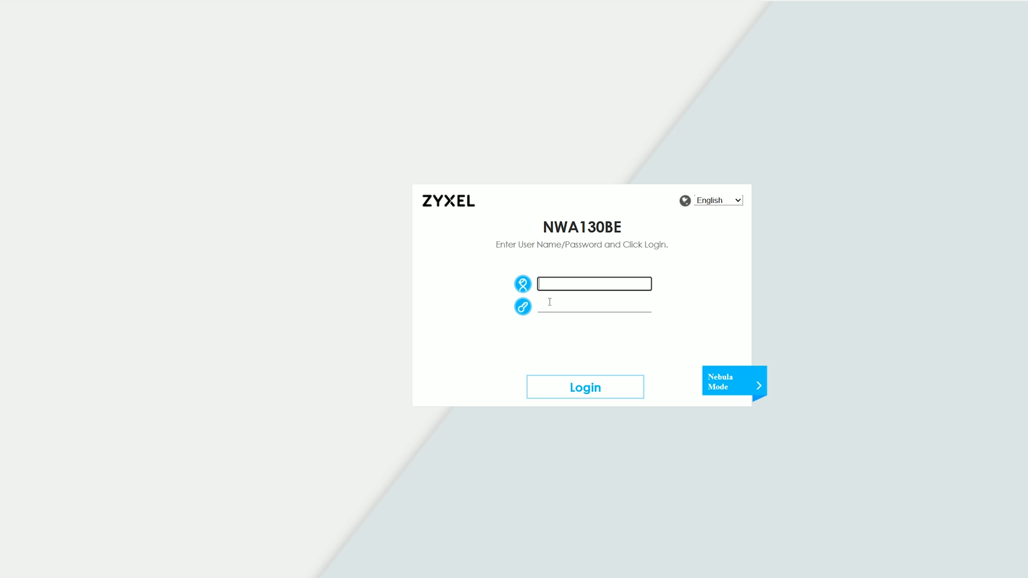
Step: Log in as admin, dismiss the cloud controller notice on the dashboard and go to the wireless settings
text(admin)
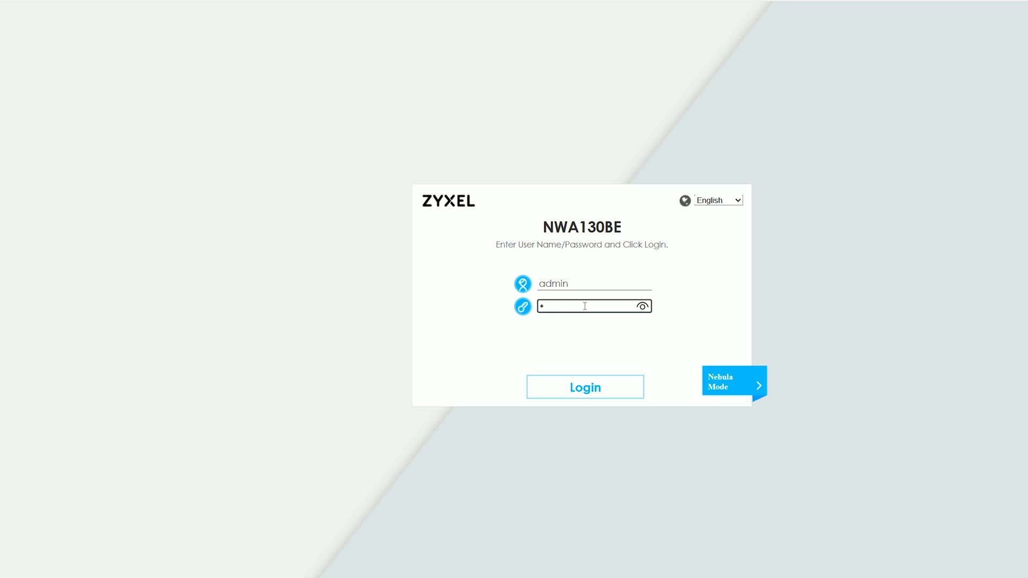
click(585, 387)
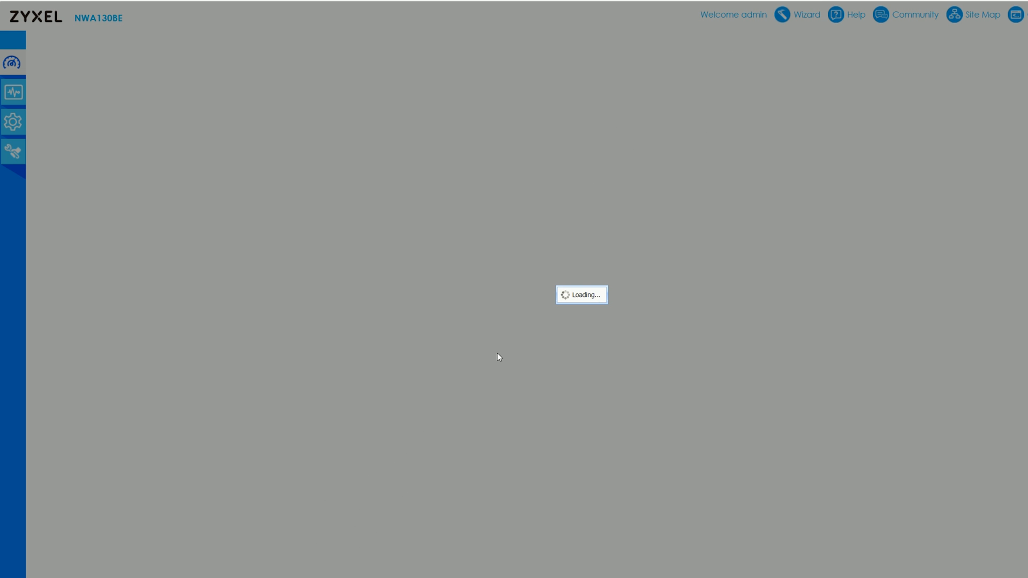
mouse_move(308, 368)
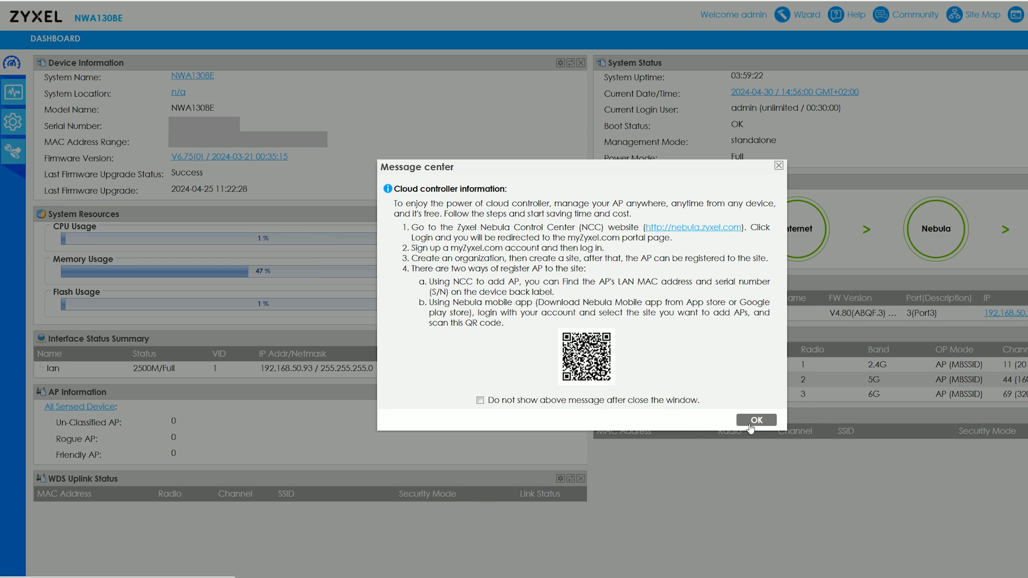
click(756, 420)
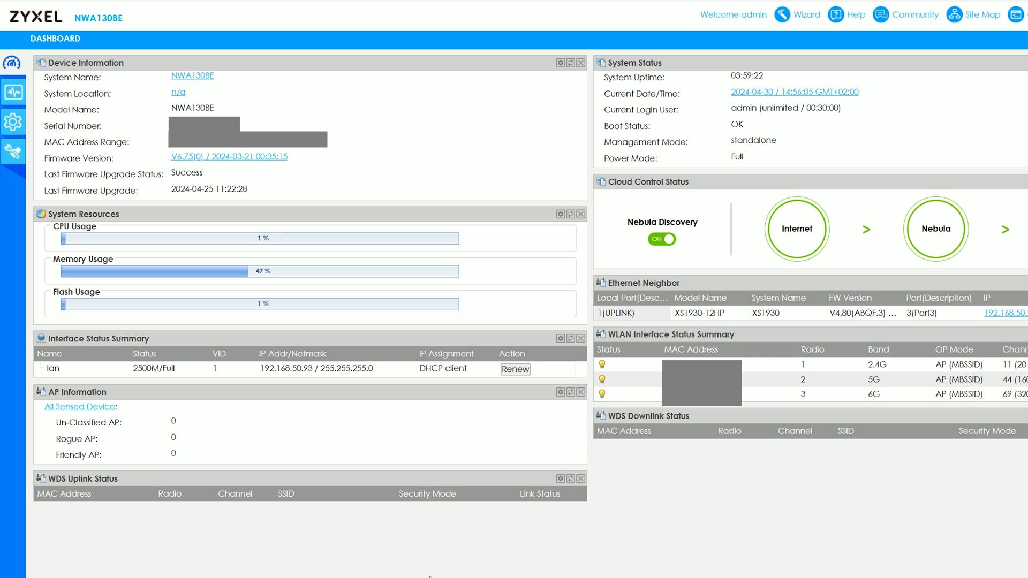
mouse_move(17, 549)
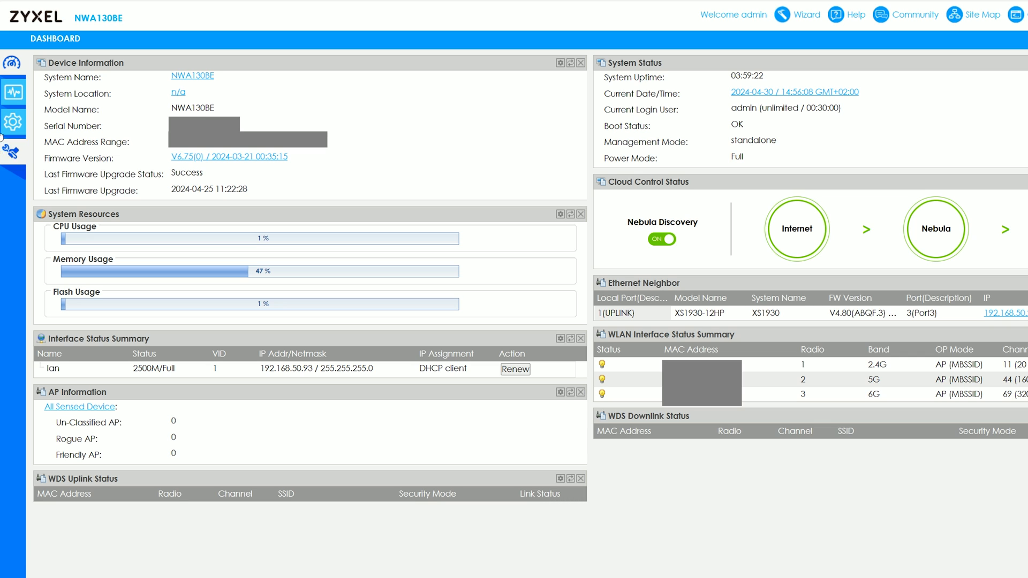
mouse_move(11, 152)
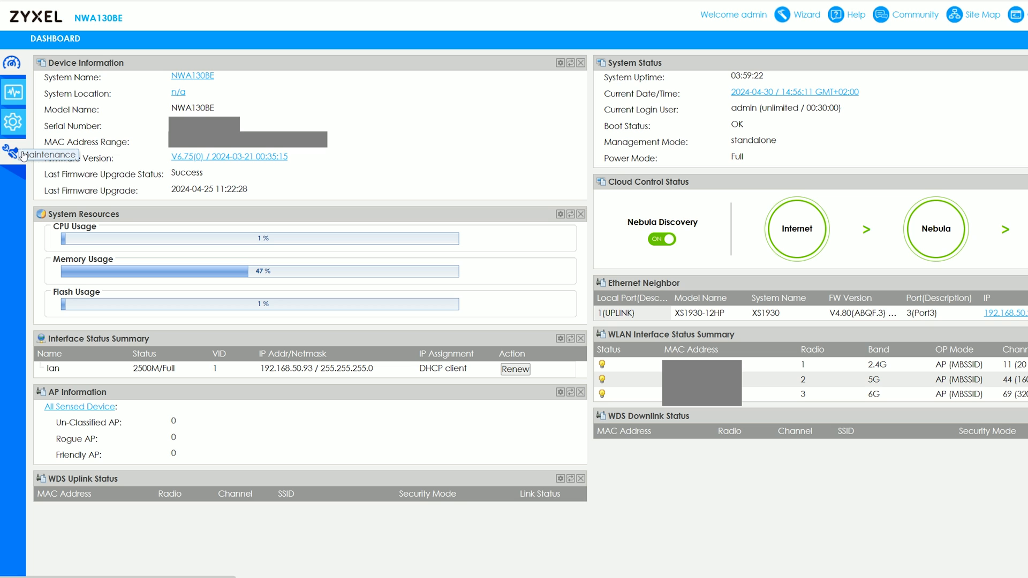
mouse_move(12, 116)
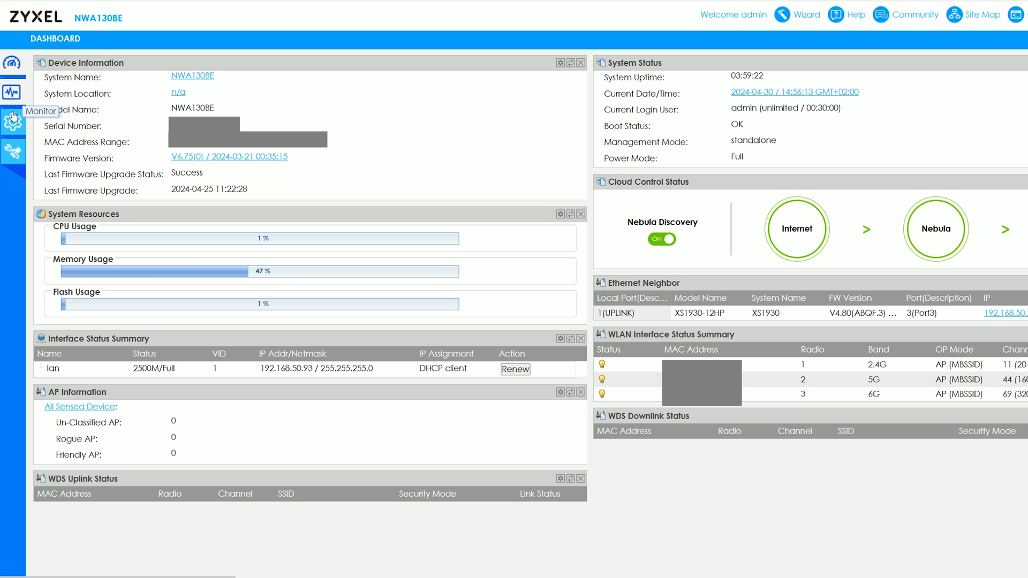
click(11, 122)
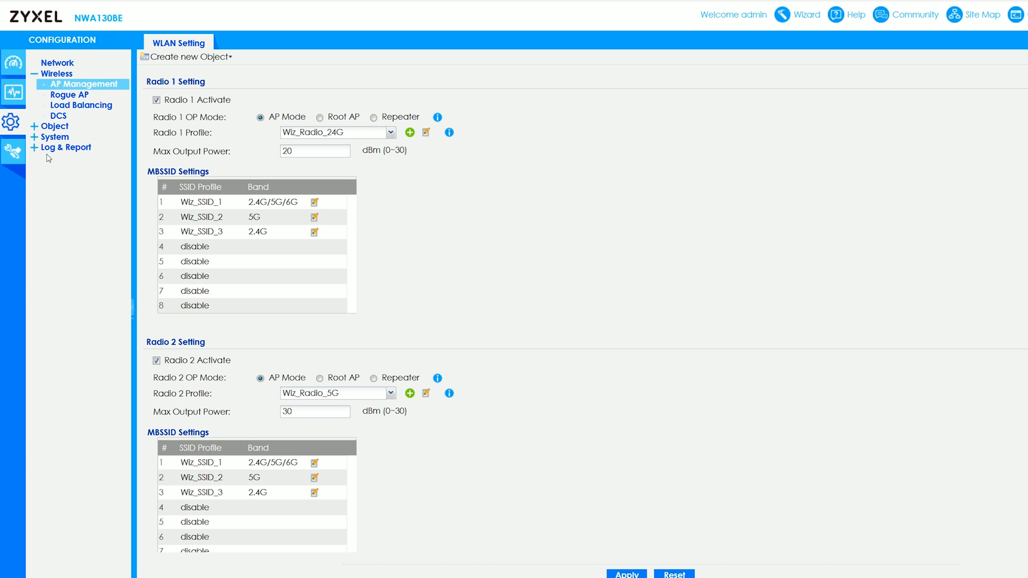
mouse_move(587, 196)
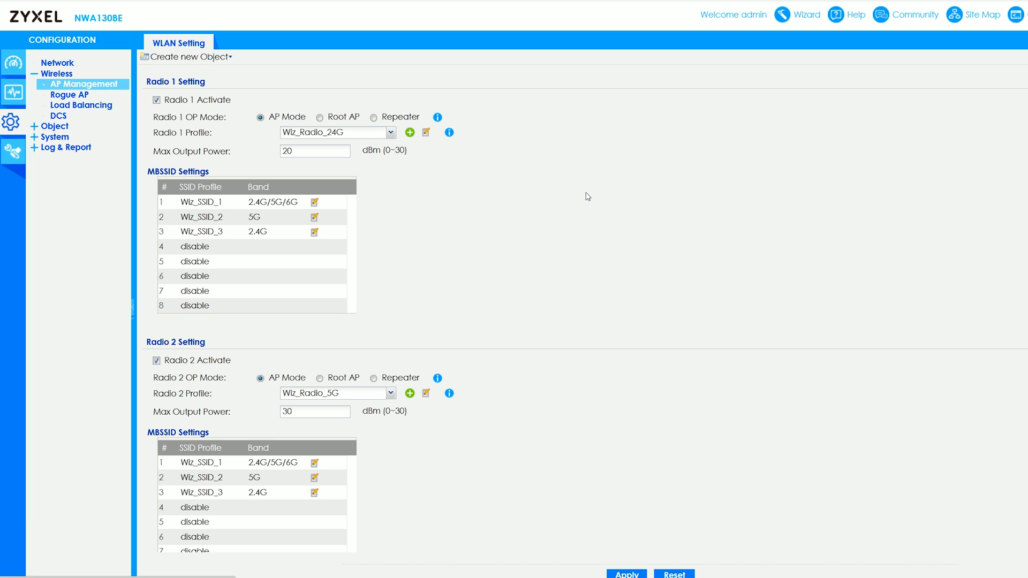
mouse_move(436, 135)
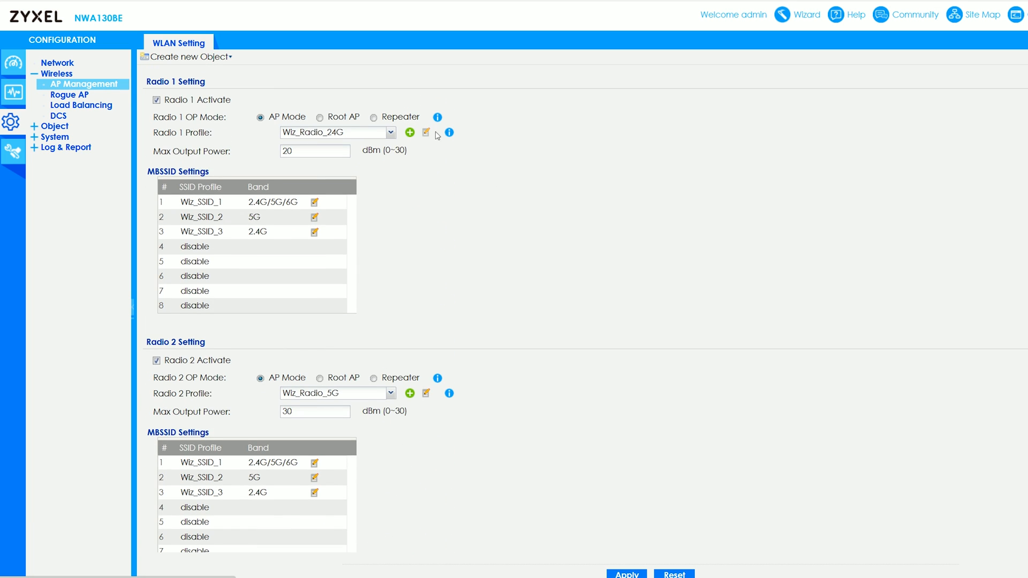
Step: Close the SSID profile editor, view Rogue AP and DCS, land on Load Balancing and expand the Object menu
click(313, 202)
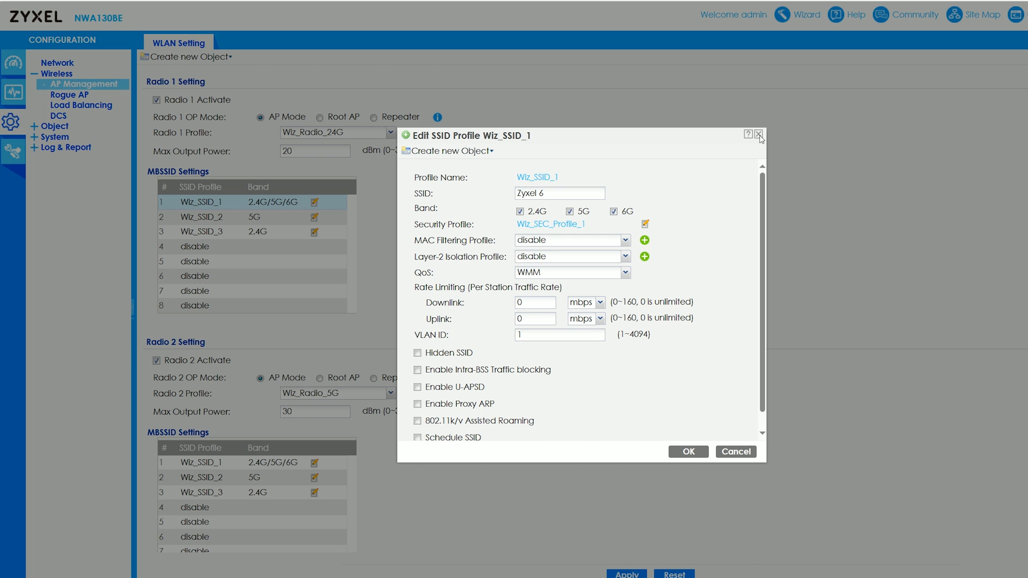
click(759, 135)
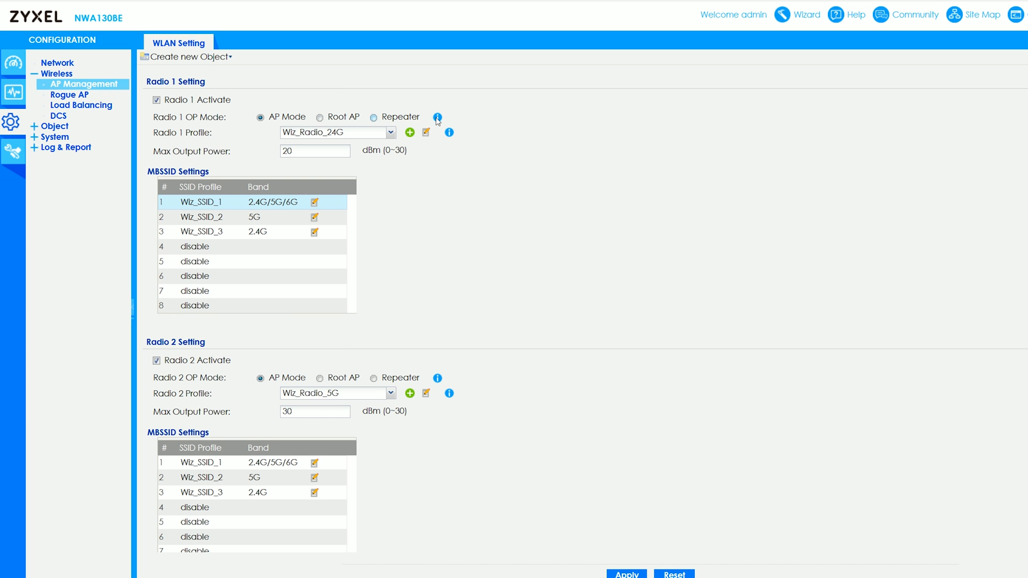
mouse_move(437, 118)
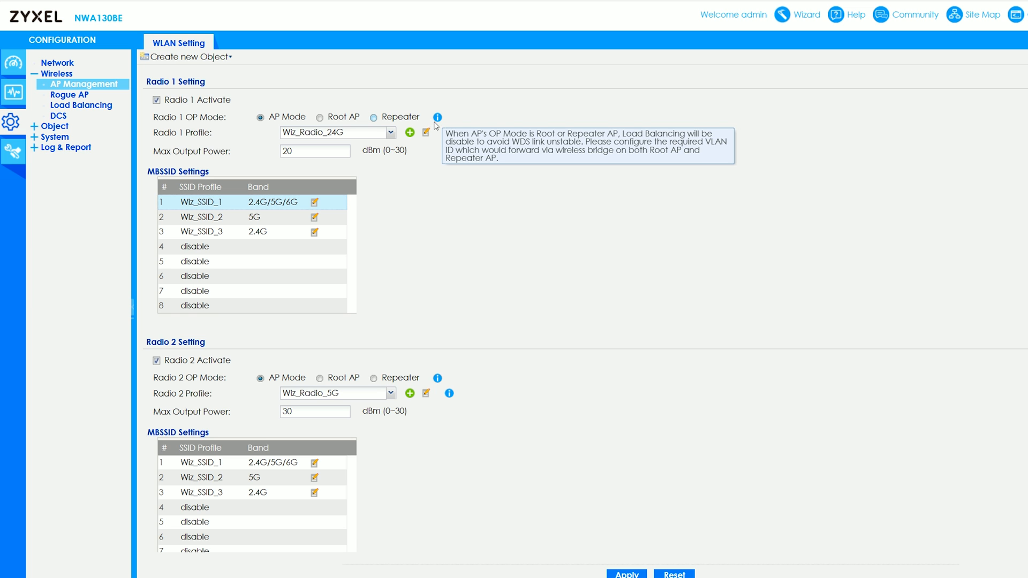
click(70, 94)
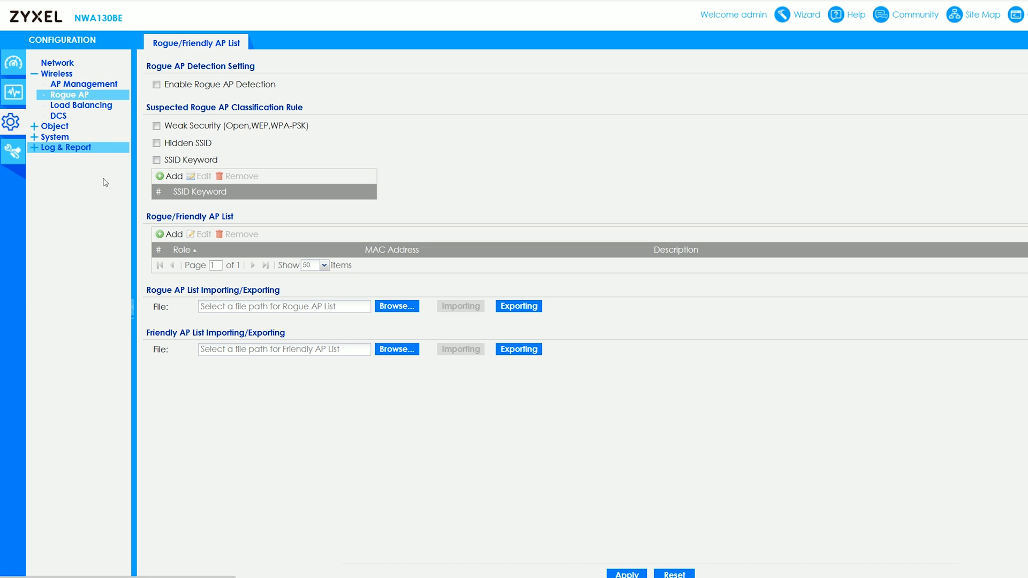
click(58, 117)
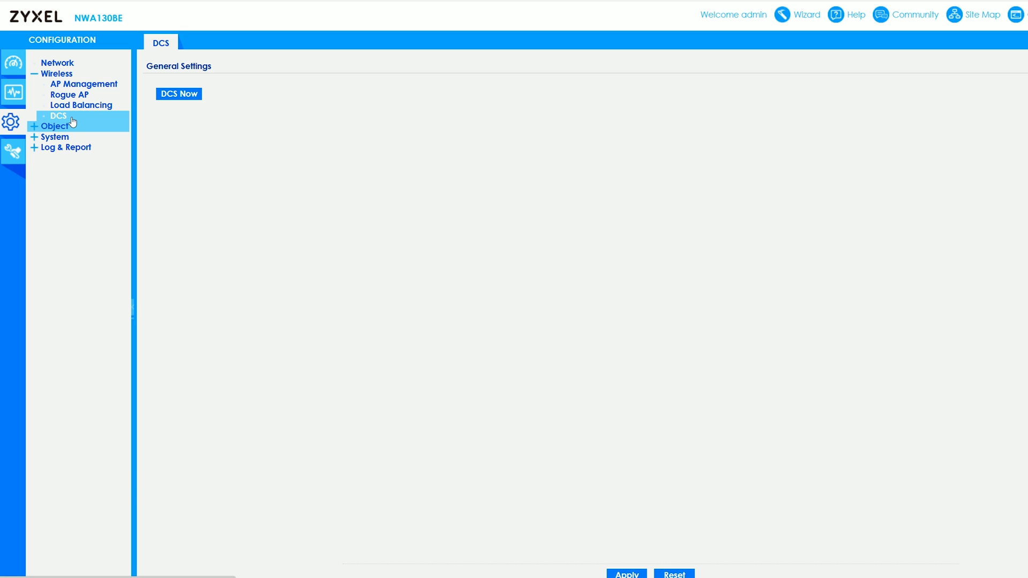
click(81, 105)
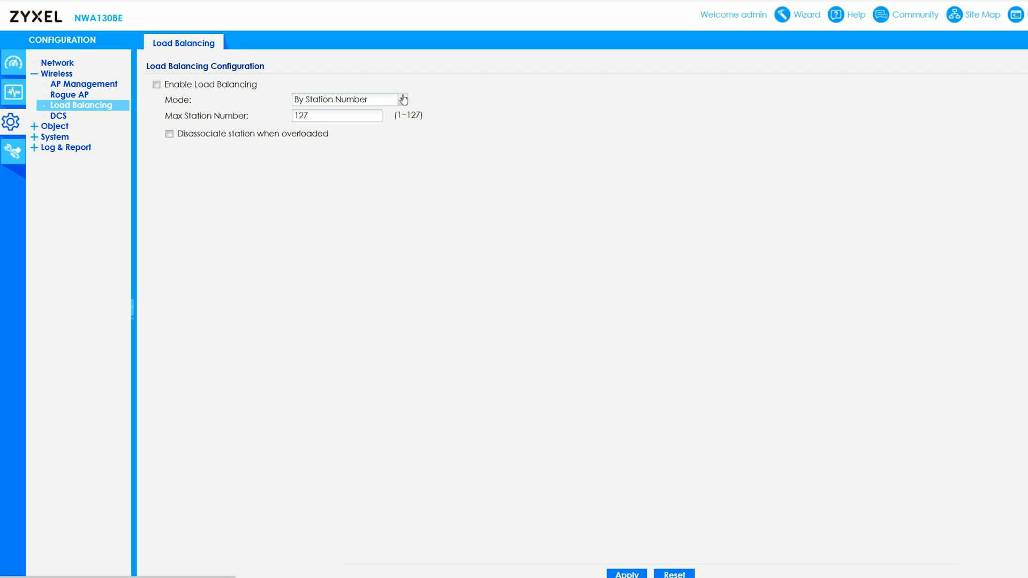
mouse_move(303, 201)
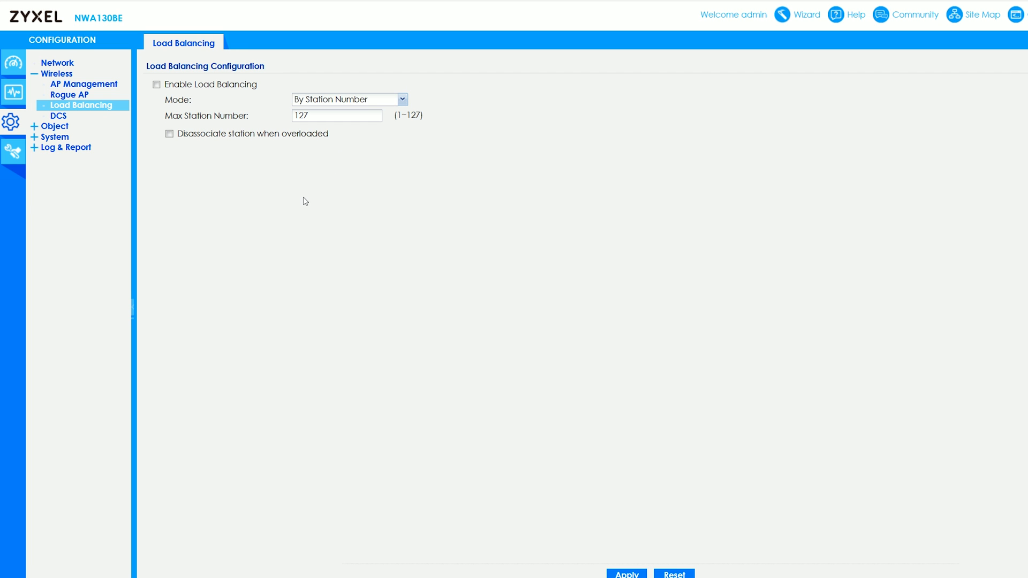
click(55, 127)
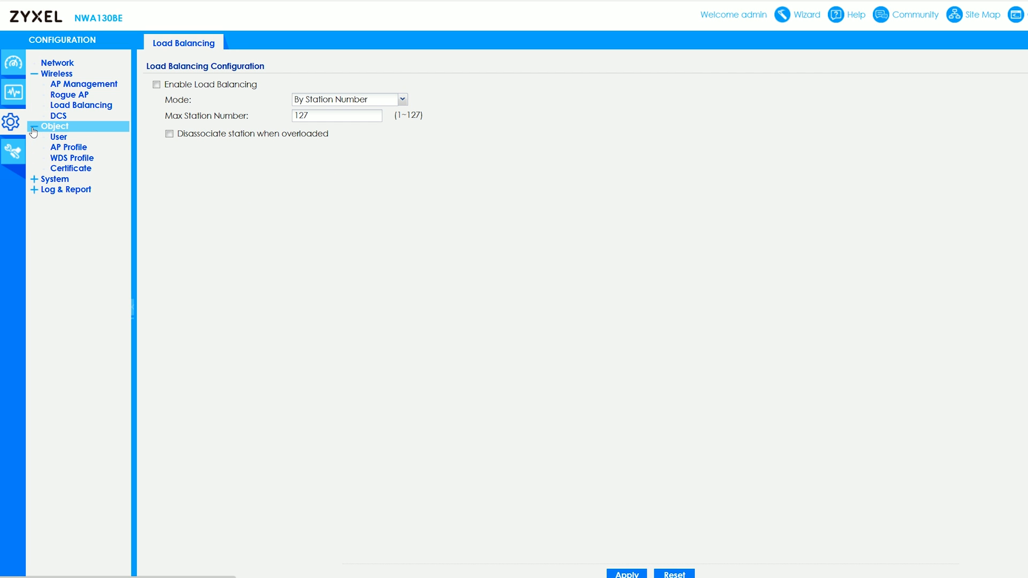
Step: Review the AP profile radio and SSID summaries and edit the Wiz_Radio_24G profile
click(68, 147)
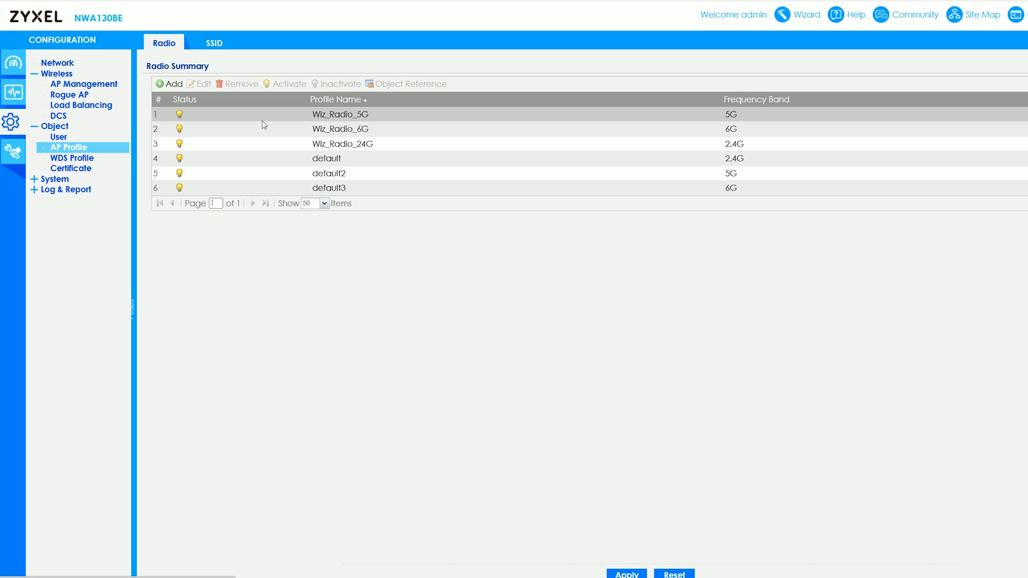
click(214, 42)
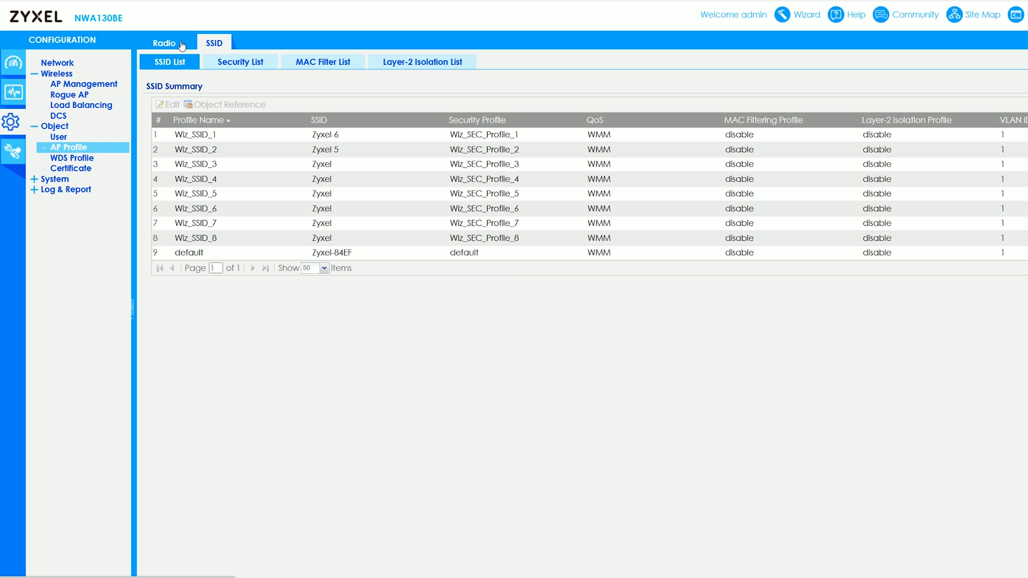
click(164, 43)
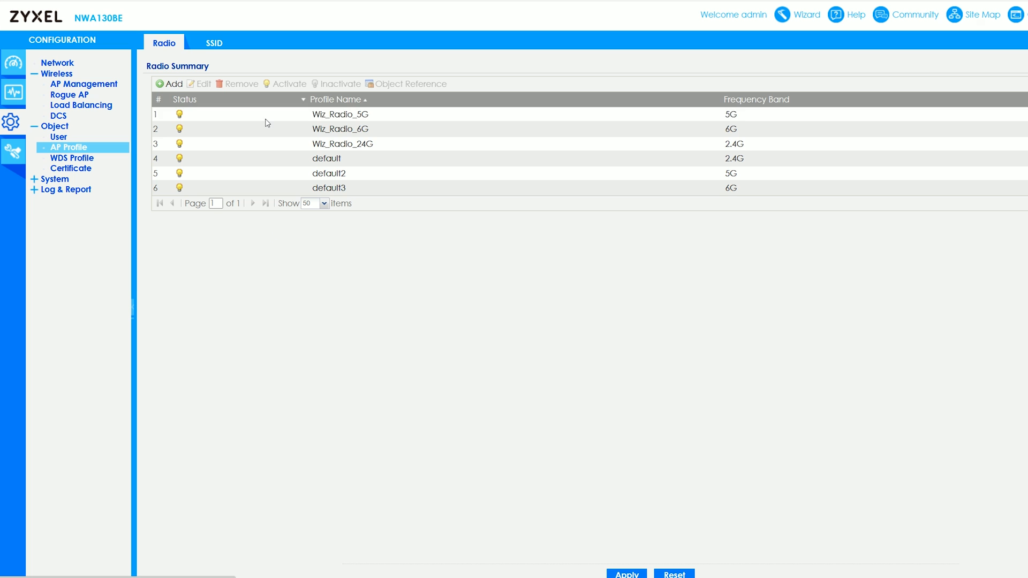
click(342, 144)
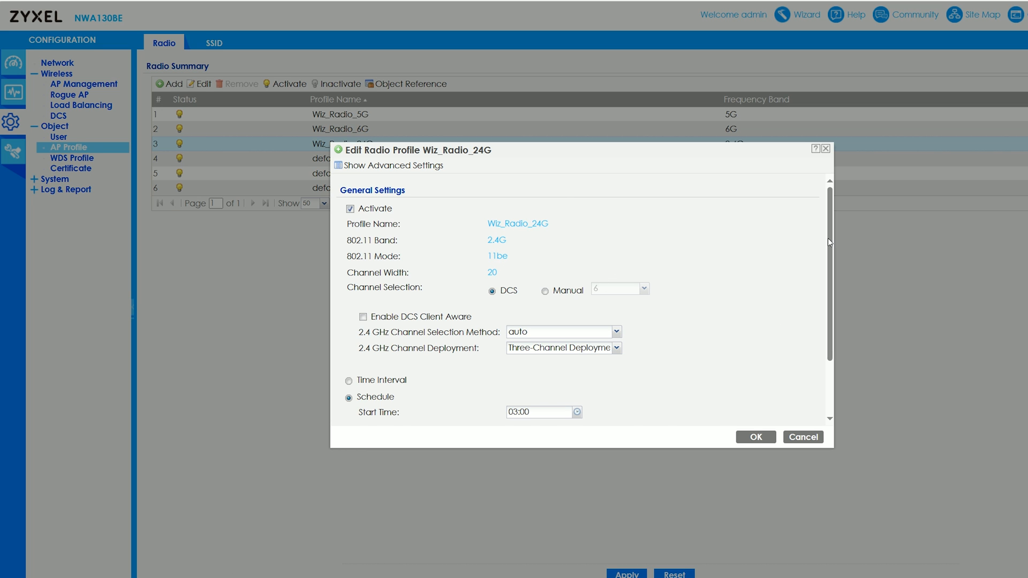
Step: Check the 2.4 GHz channel deployment options, close the editor and reveal the System settings entries
scroll(down, 3)
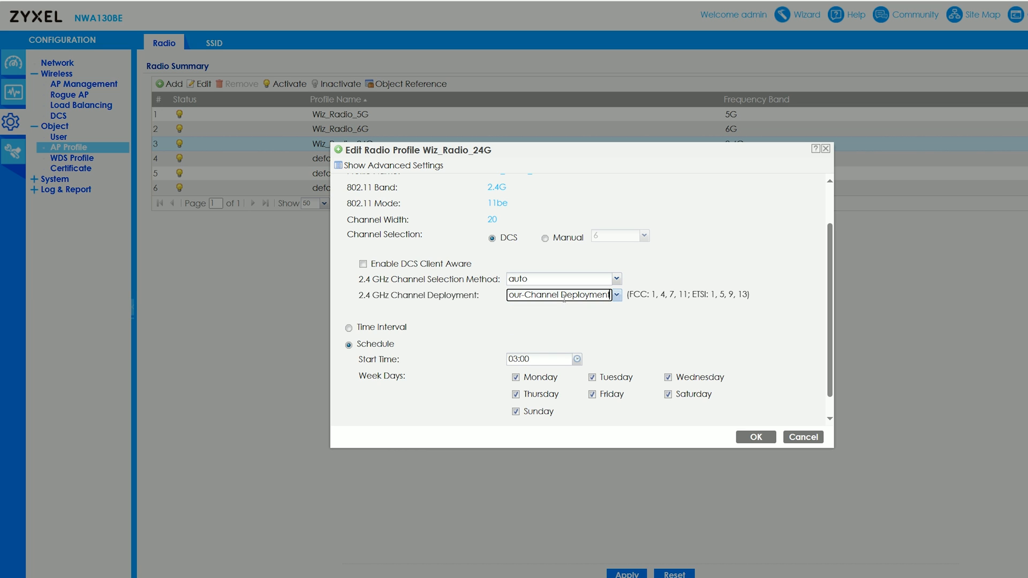
click(615, 295)
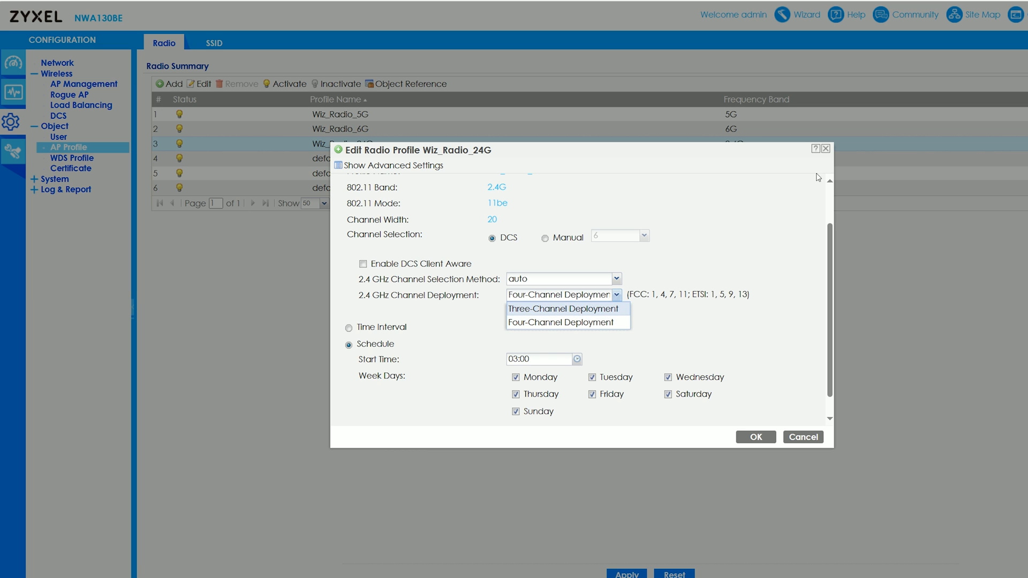
click(803, 437)
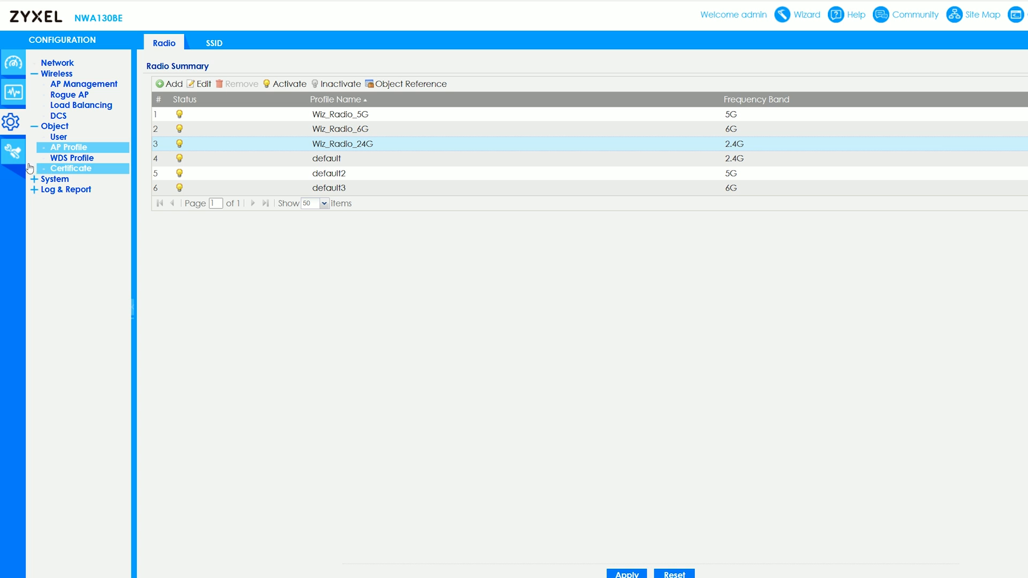
click(53, 179)
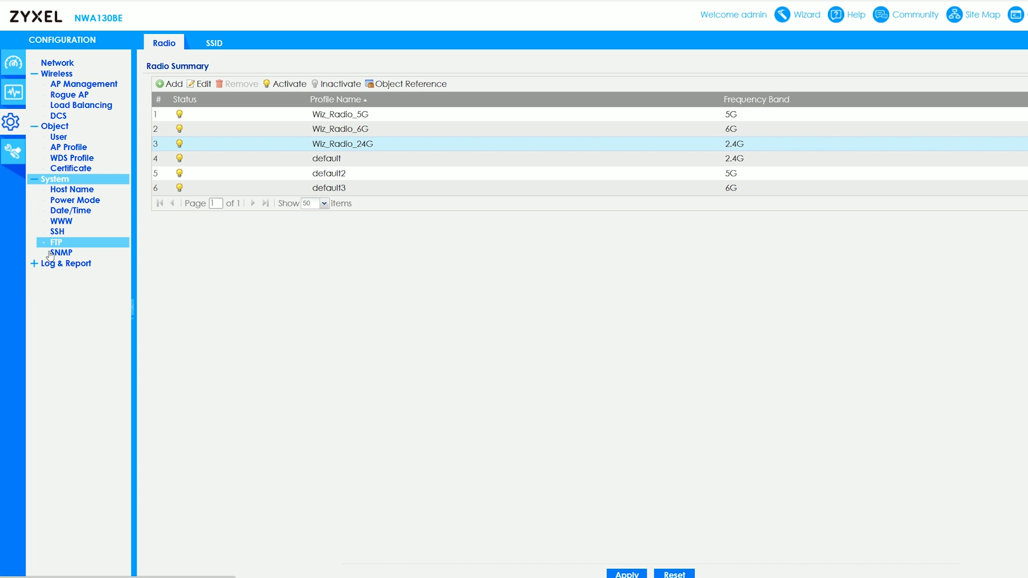
click(12, 152)
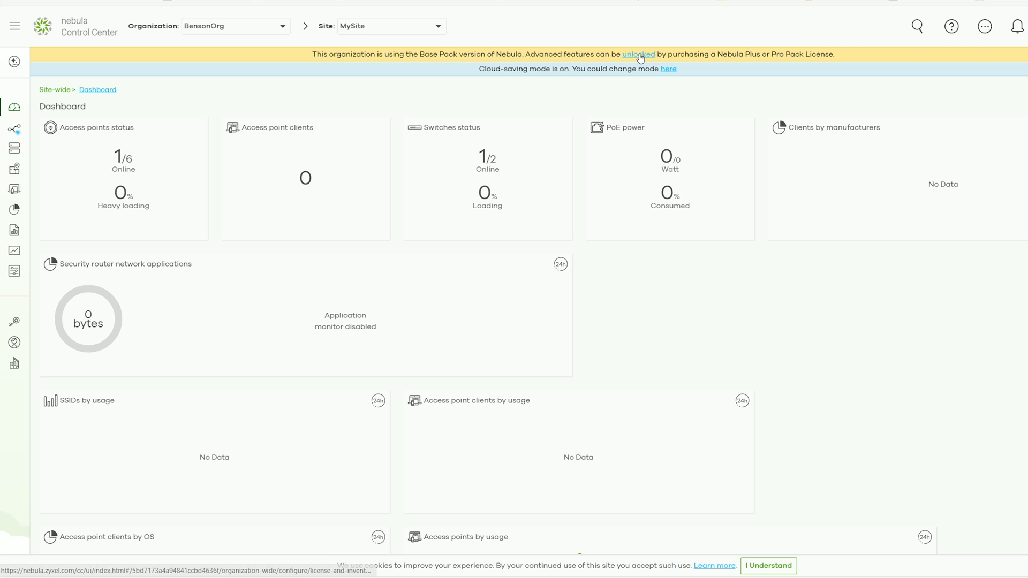
Step: Glance at License & inventory, return to the dashboard and view then close the Nebula Pro Pack upgrade offer
click(639, 55)
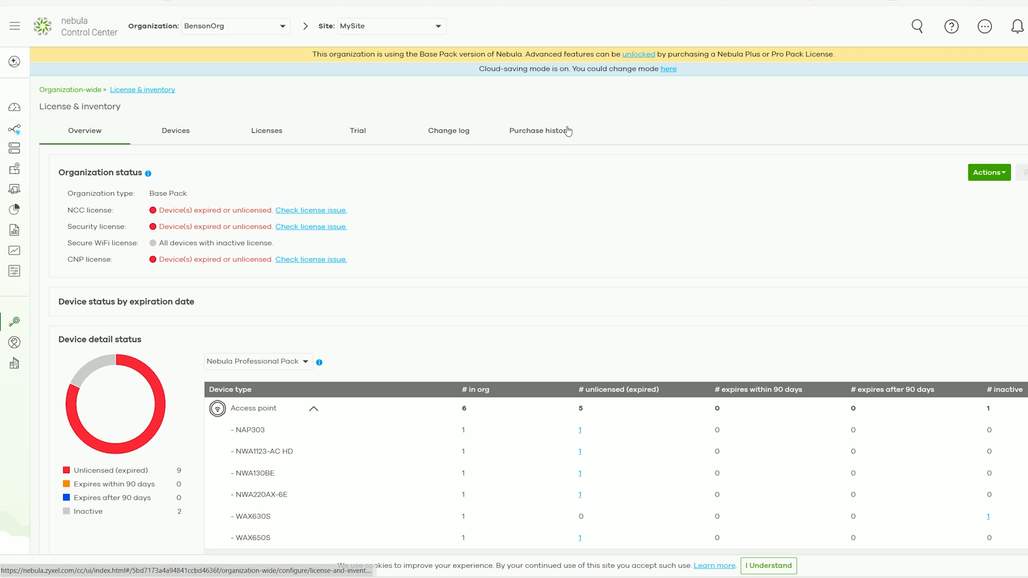
click(14, 106)
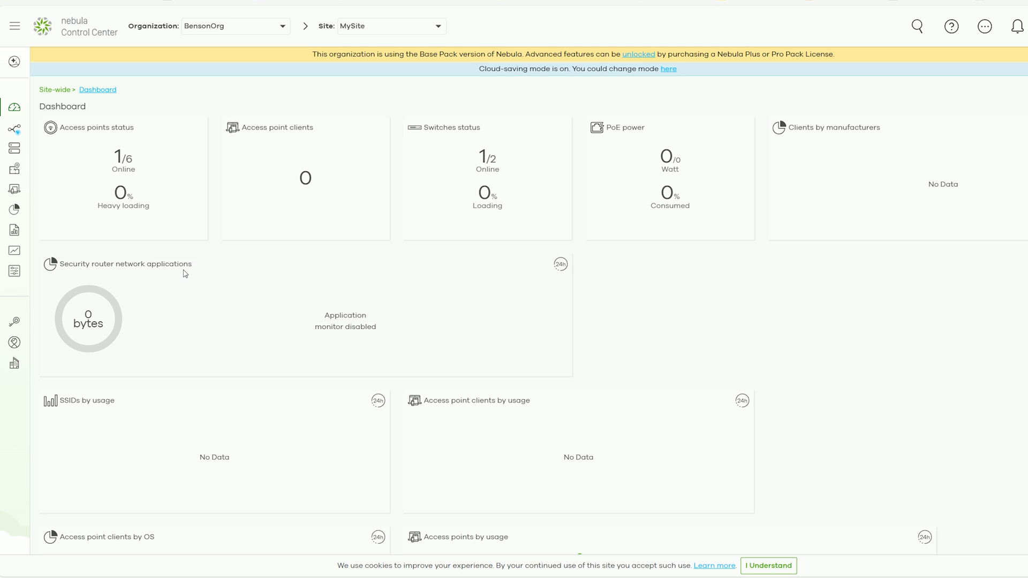
mouse_move(328, 271)
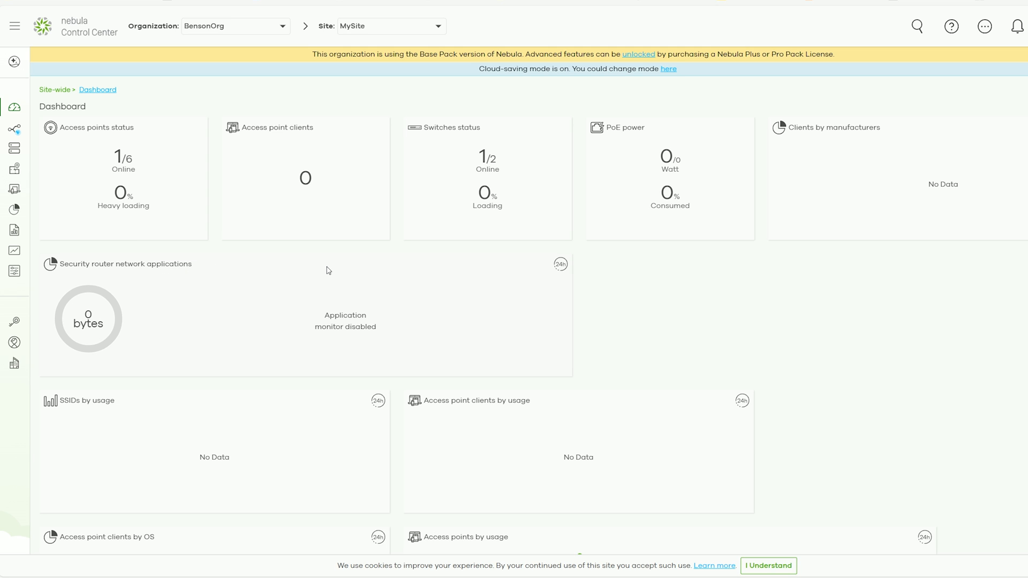
mouse_move(343, 274)
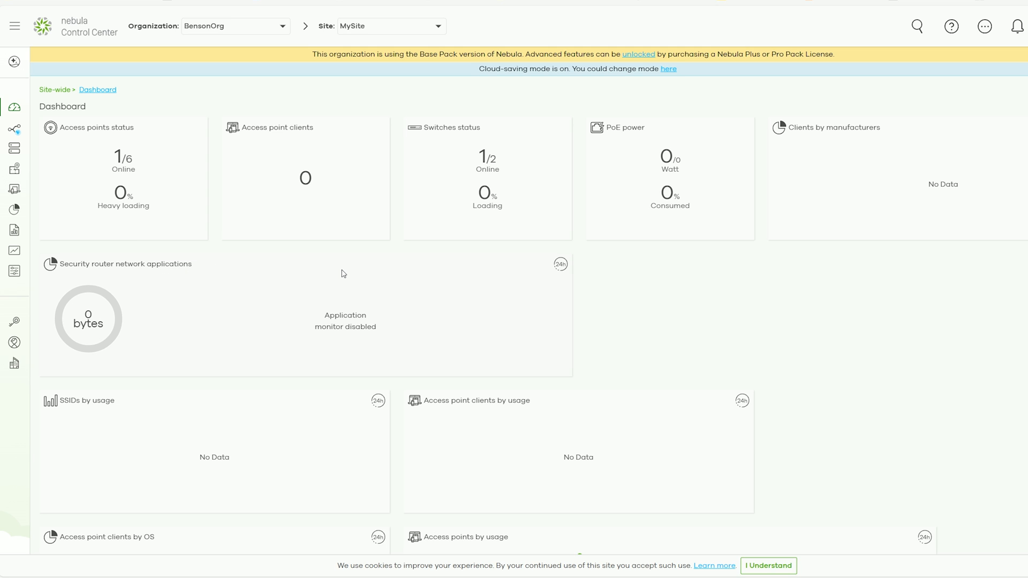
click(638, 54)
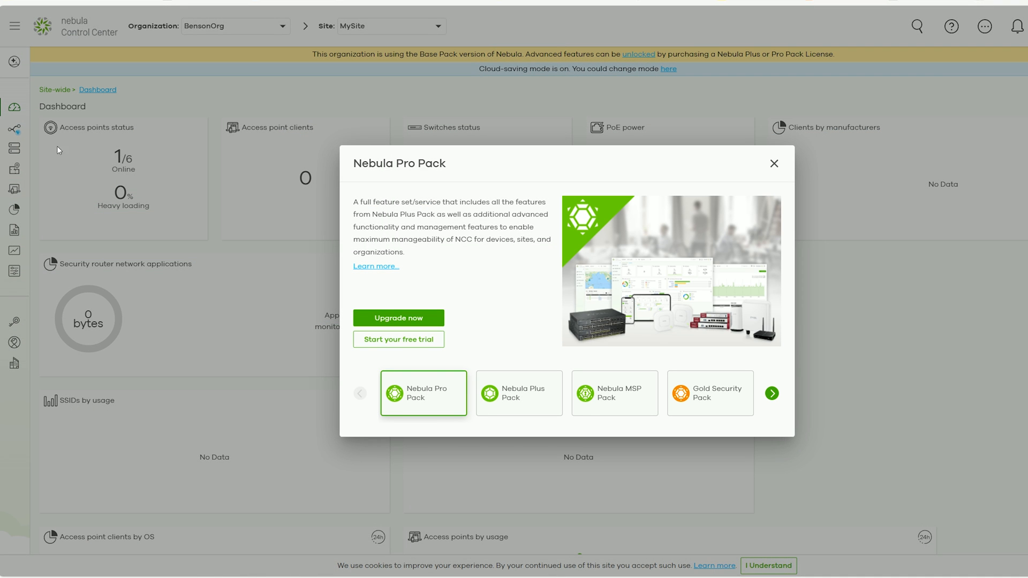
mouse_move(755, 172)
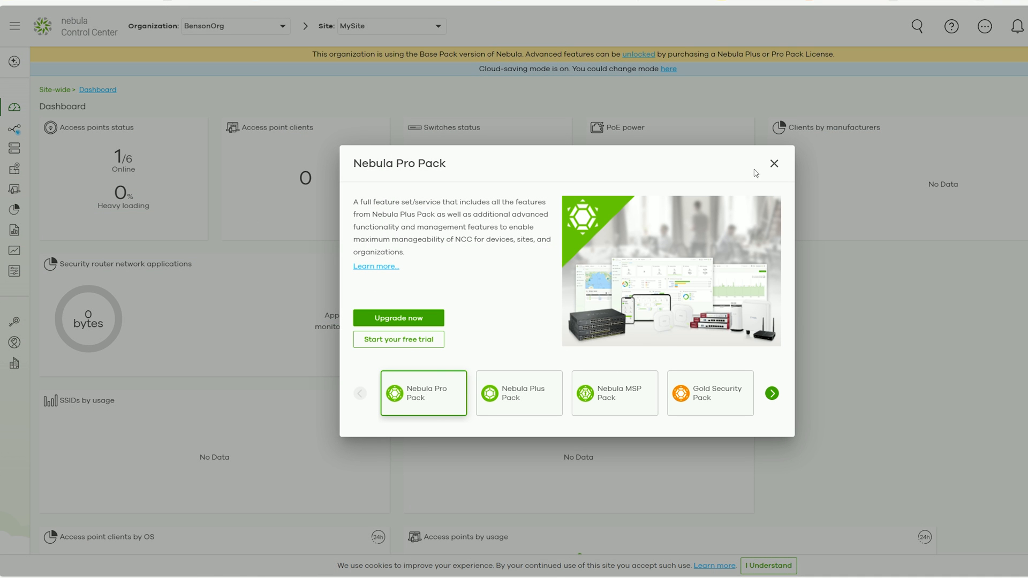
click(773, 162)
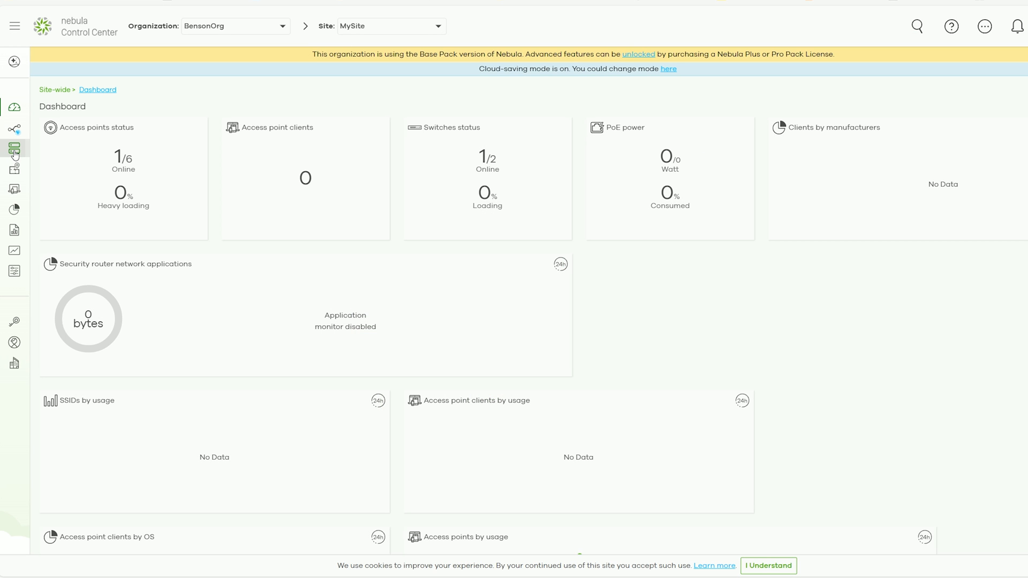
click(14, 148)
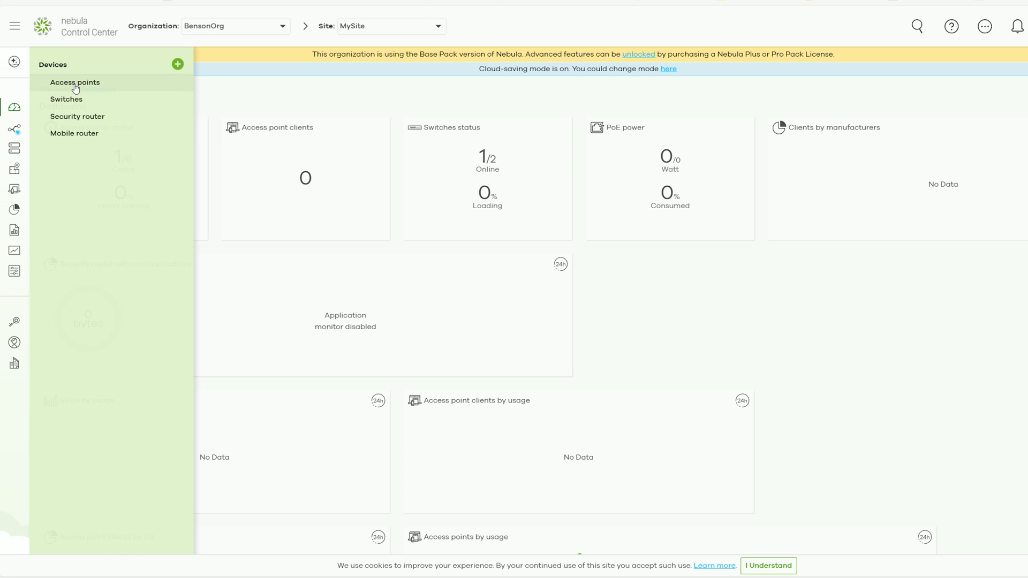
Step: Open the NWA130BE access point's detail page from the access points list and scroll through it
click(75, 83)
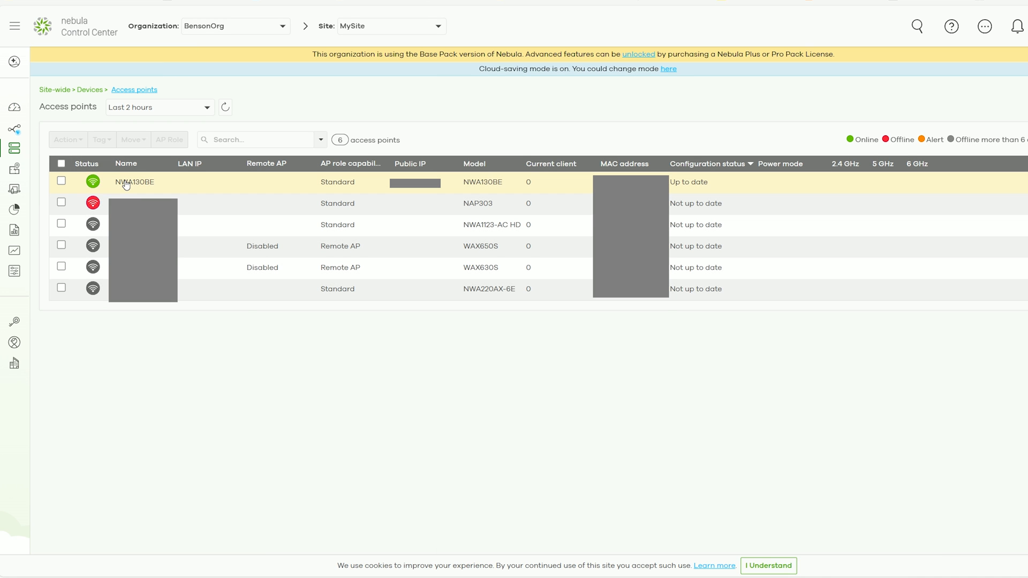
click(135, 182)
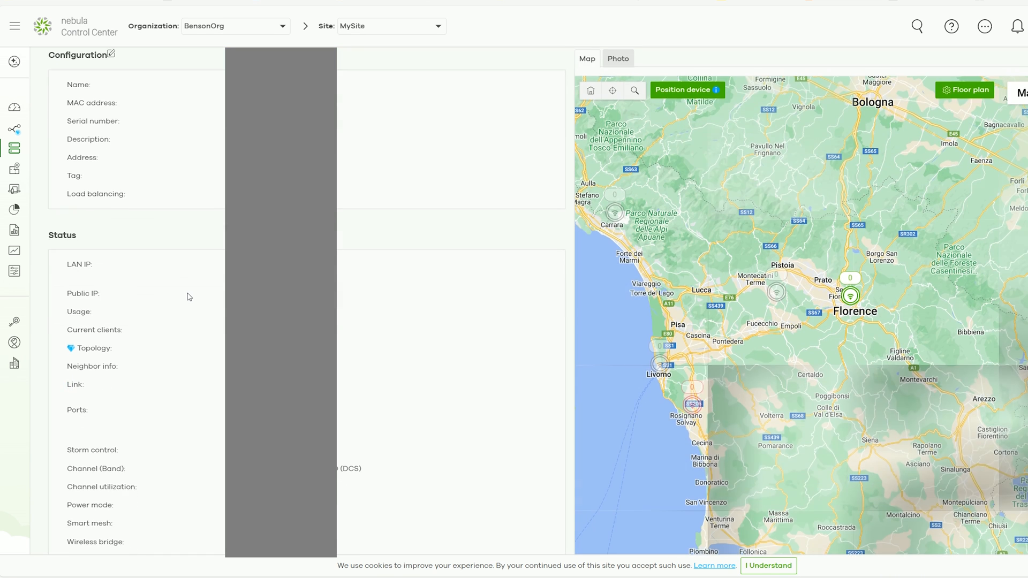
scroll(down, 3)
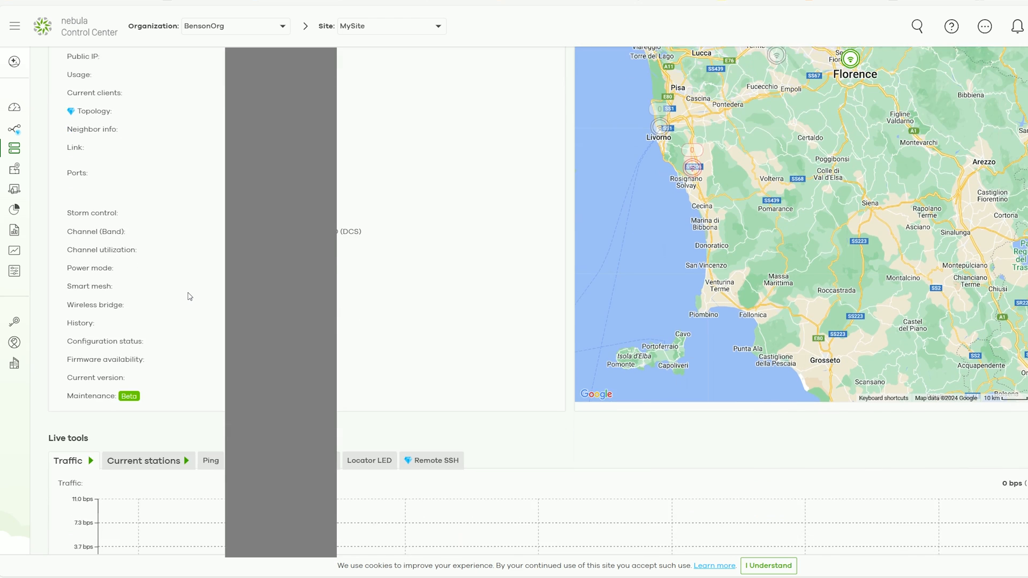
scroll(down, 3)
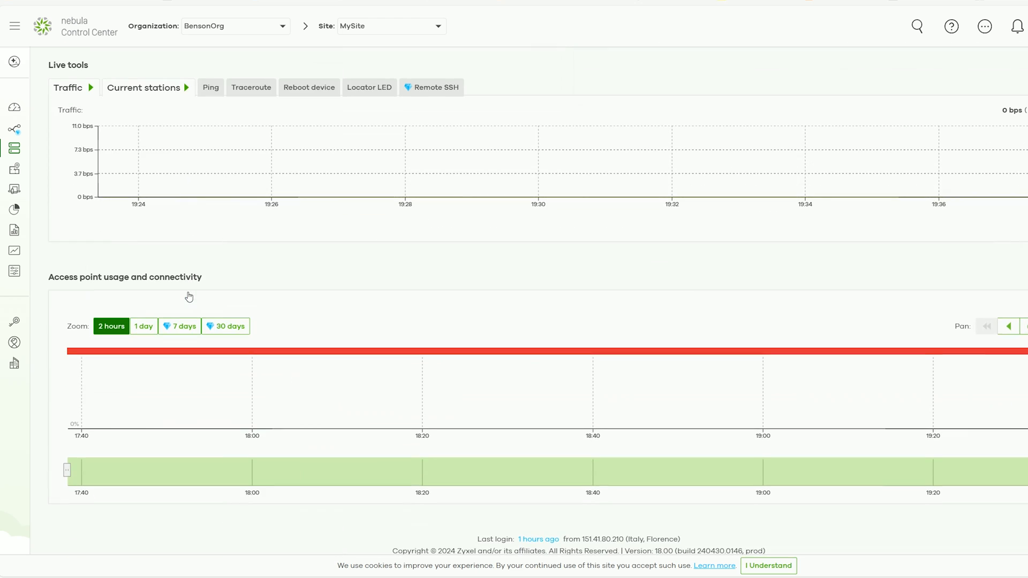
Step: Open a switch's detail page and scroll to its ports legend and live tools
click(13, 148)
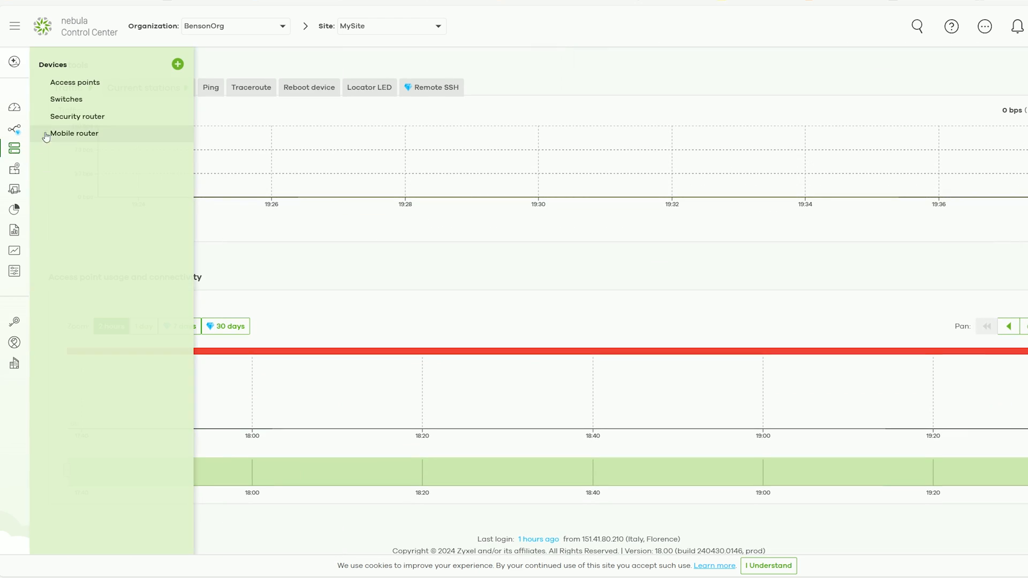
click(66, 98)
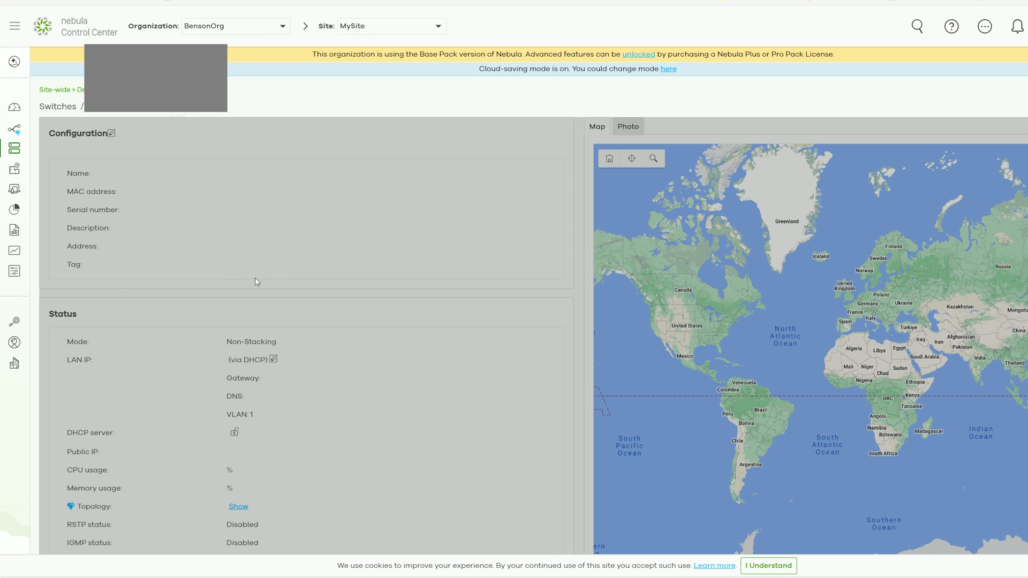
scroll(down, 3)
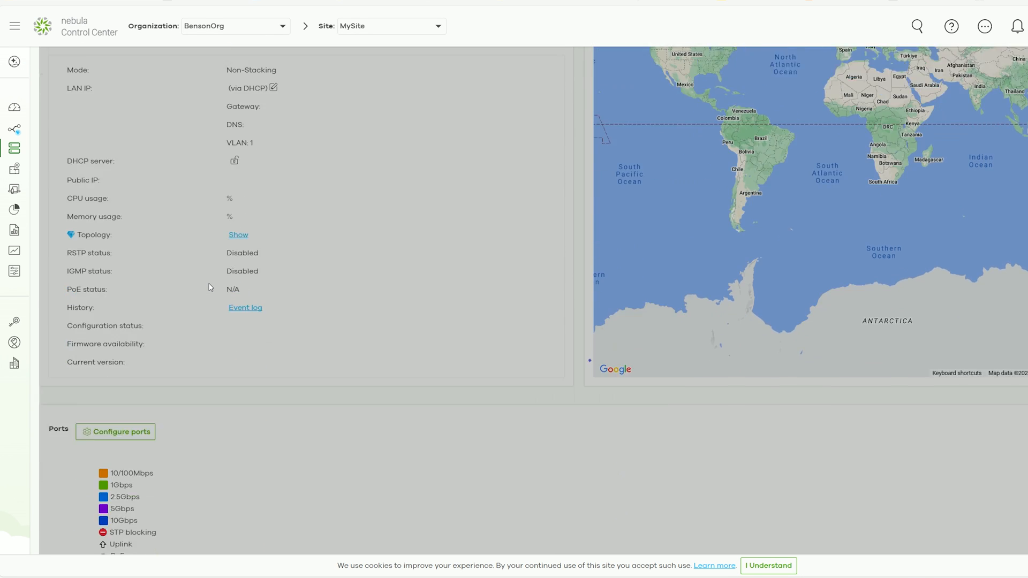
scroll(down, 3)
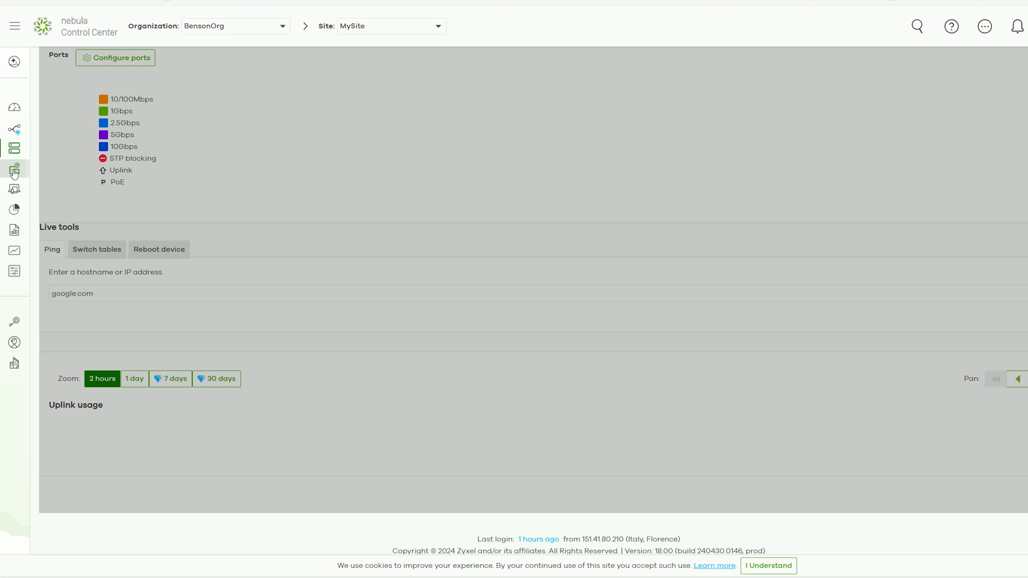
Step: Check the empty client list with wireless and wired filters, then view the applications usage page
click(14, 170)
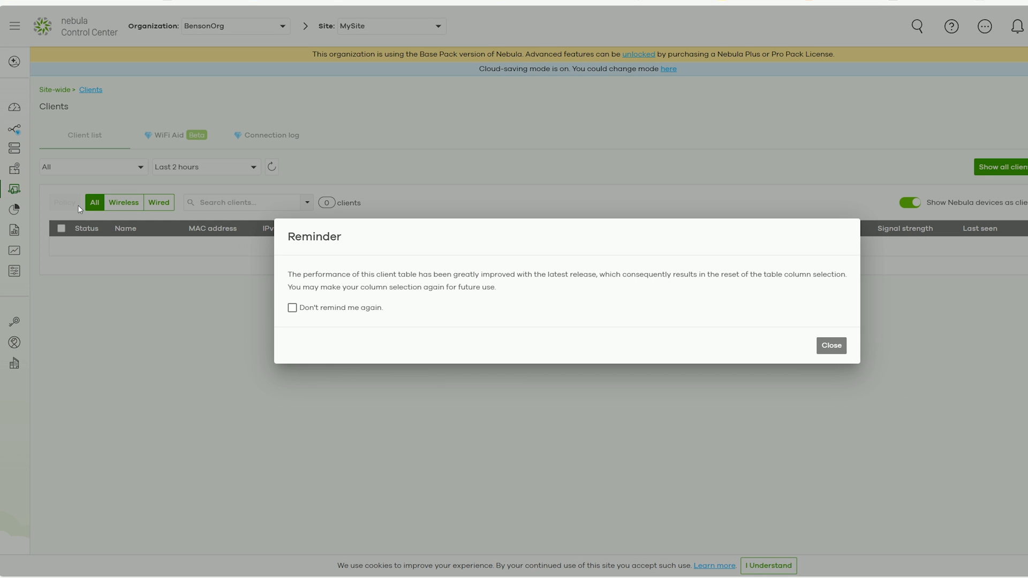
click(831, 346)
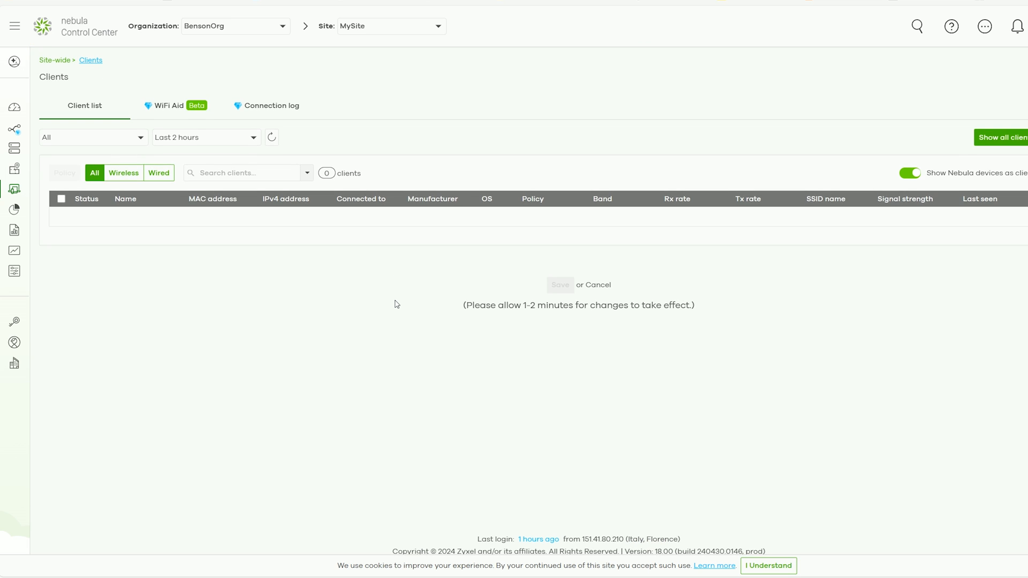
click(123, 203)
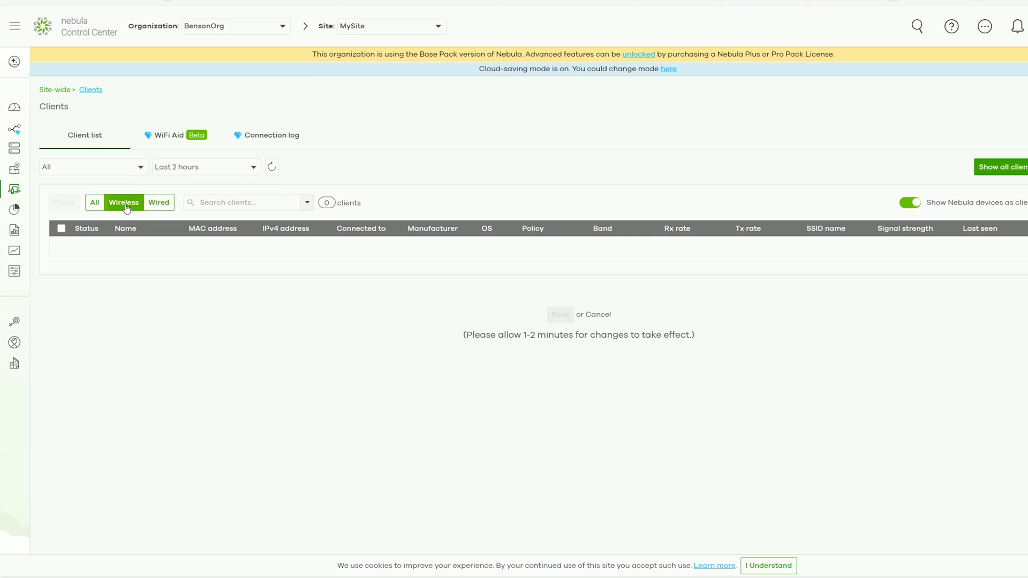
click(158, 202)
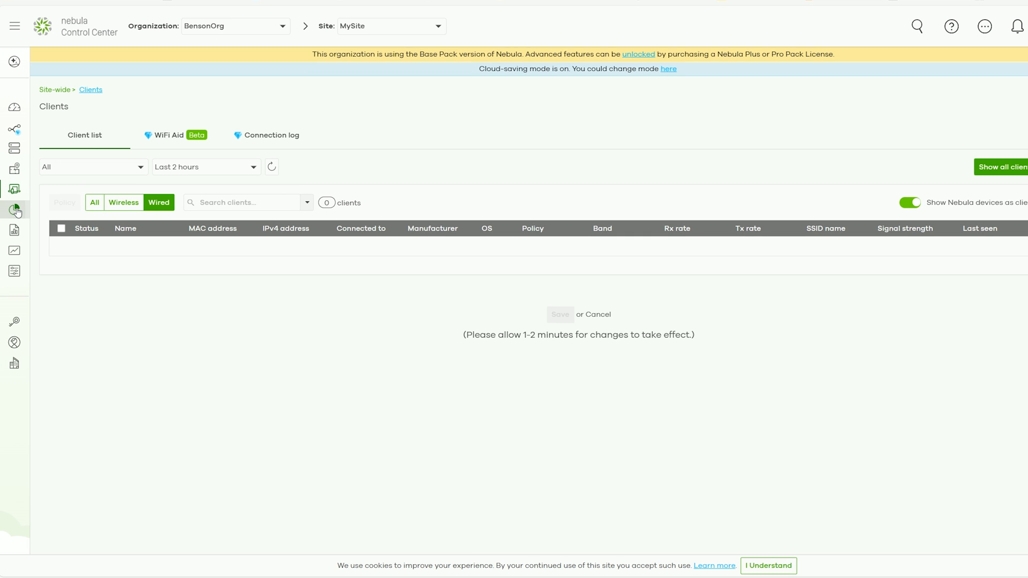
click(14, 209)
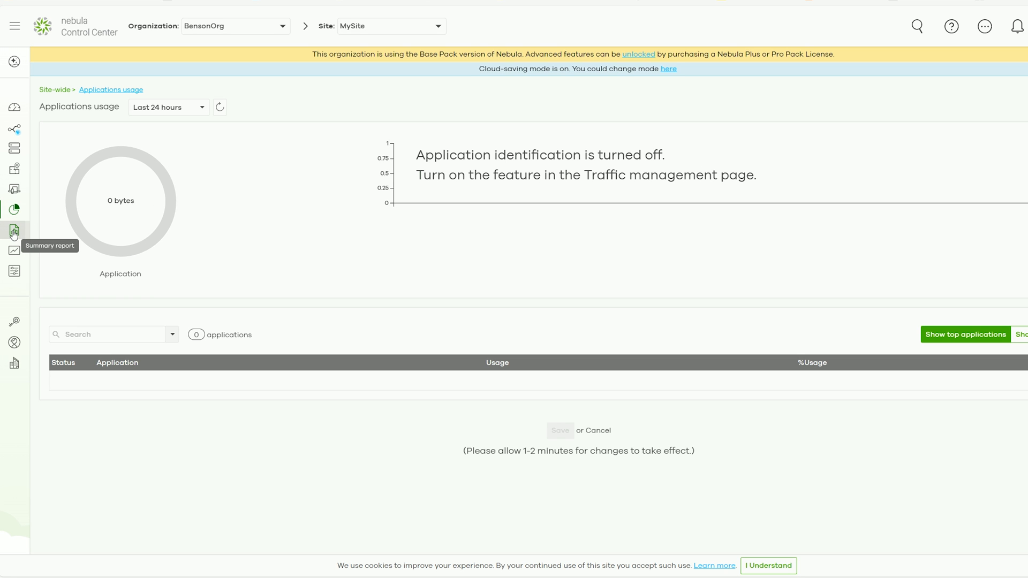
mouse_move(14, 272)
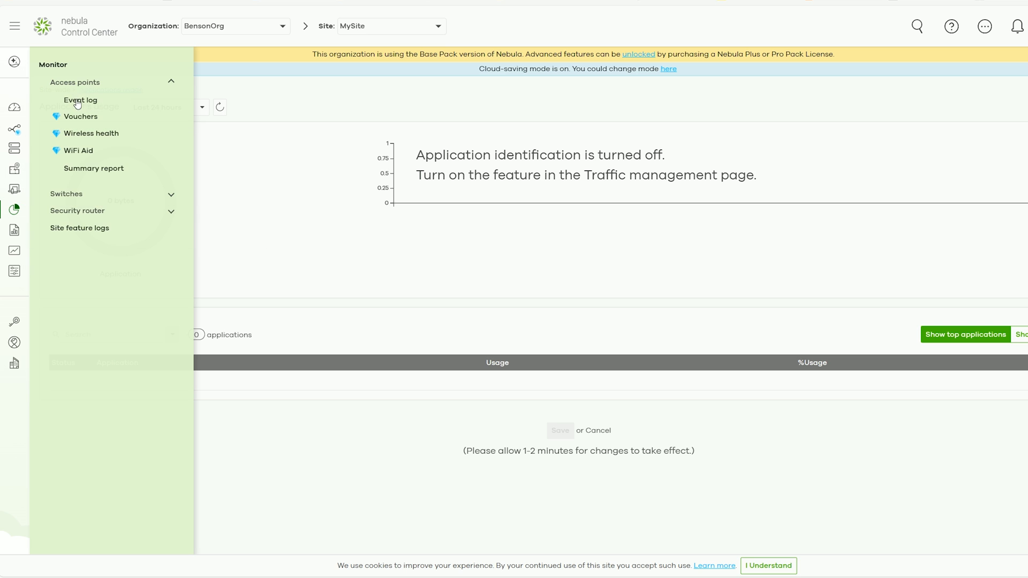
Step: View the access point event log and summary report, then go to the SSID settings page
click(81, 100)
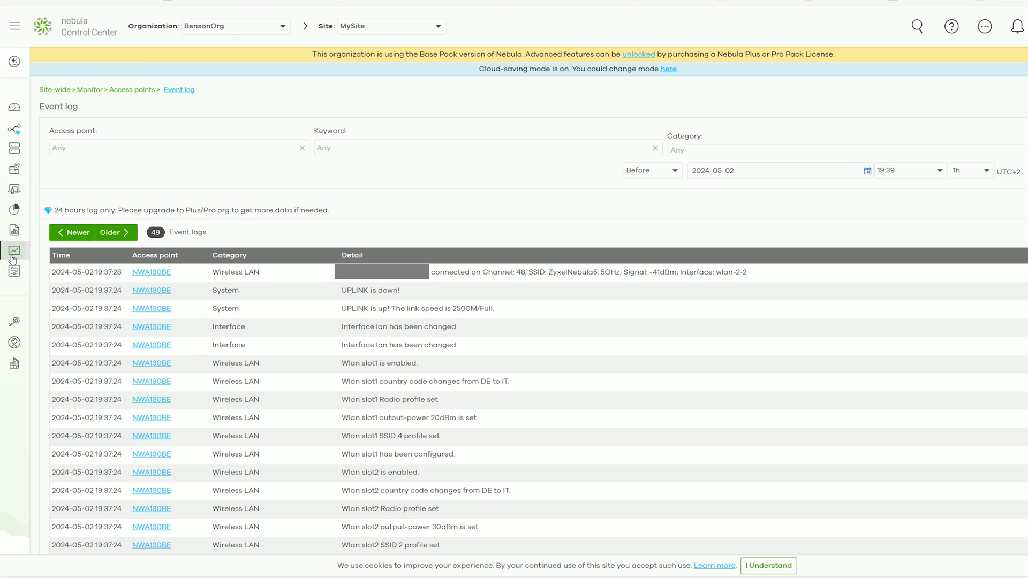
click(13, 250)
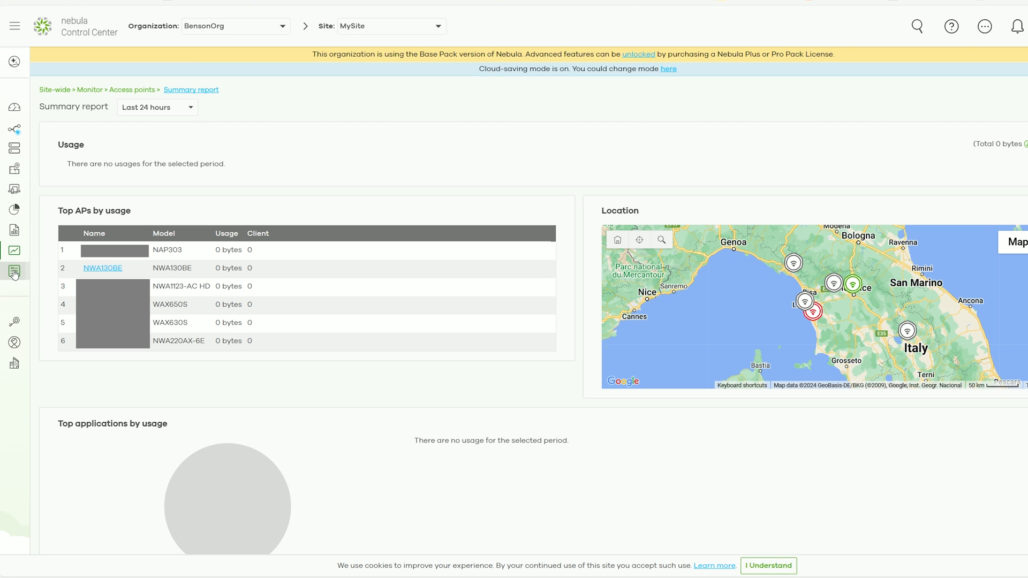
click(14, 271)
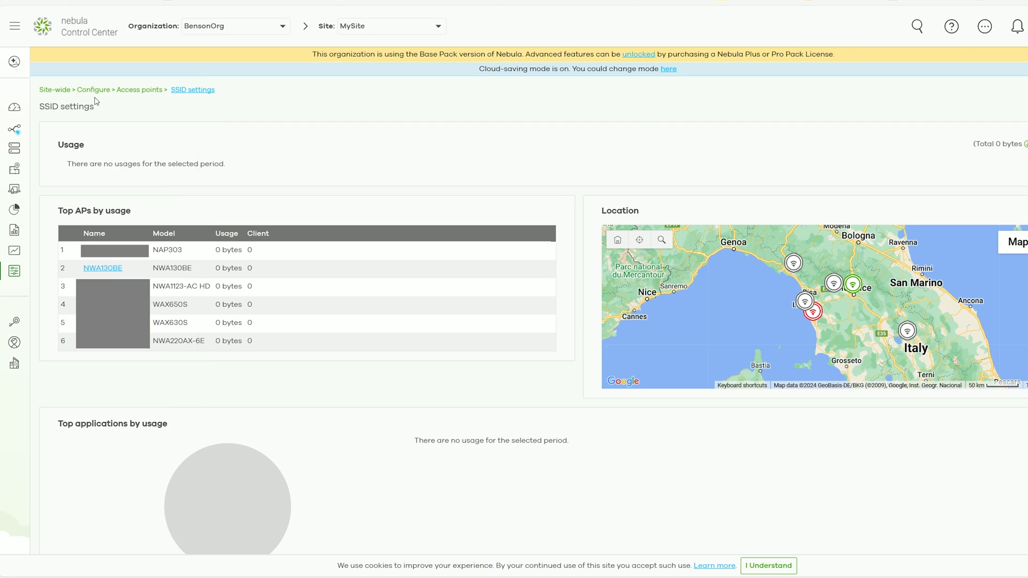
Step: Scroll the four-SSID table and review ZyxelNebula5's advanced security and band selection settings
click(191, 89)
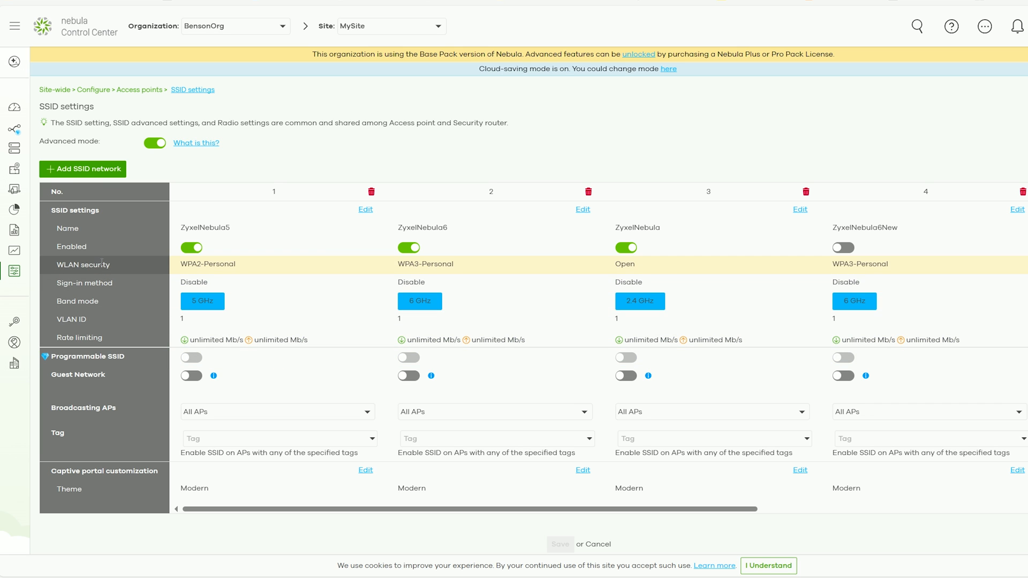
scroll(down, 3)
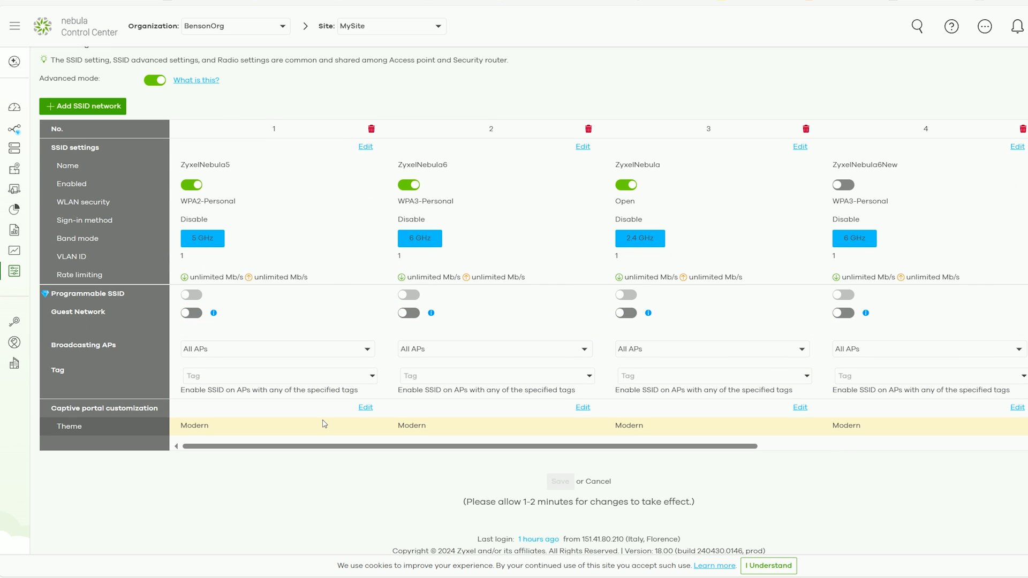
mouse_move(308, 428)
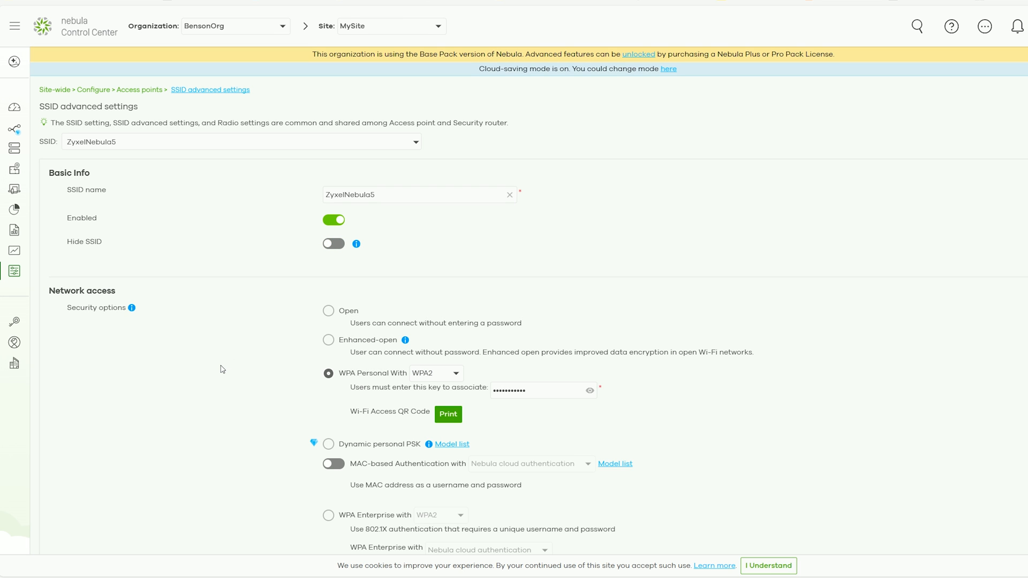
scroll(down, 3)
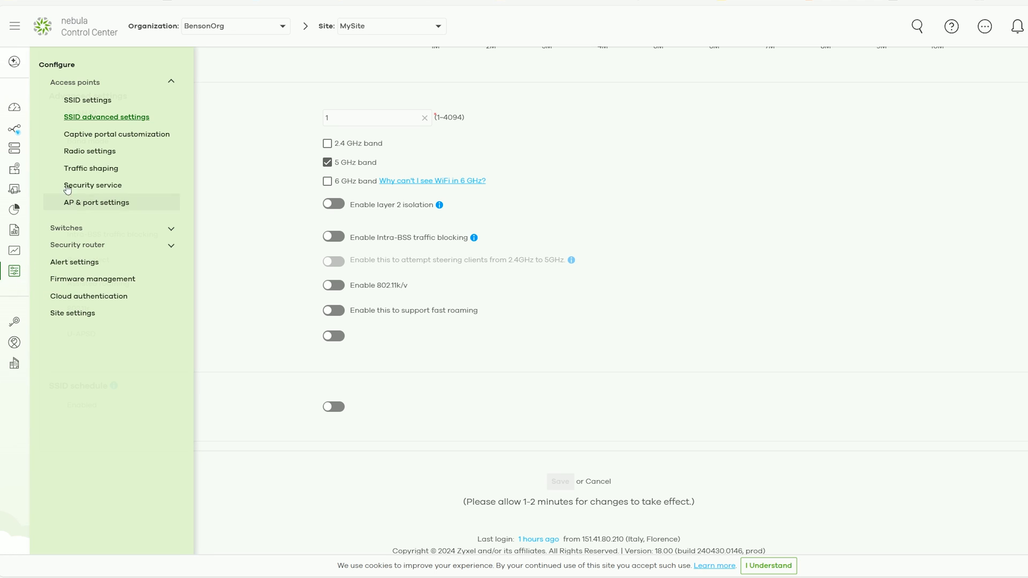
Step: Review the radio settings' DCS and channel deployment options, then bring up the Configure page list
click(90, 151)
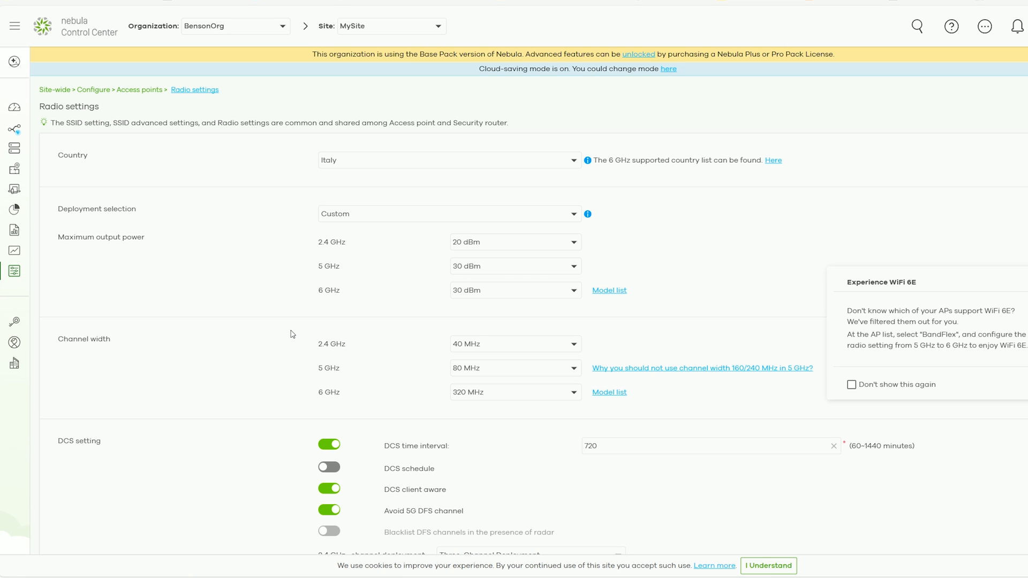
scroll(down, 3)
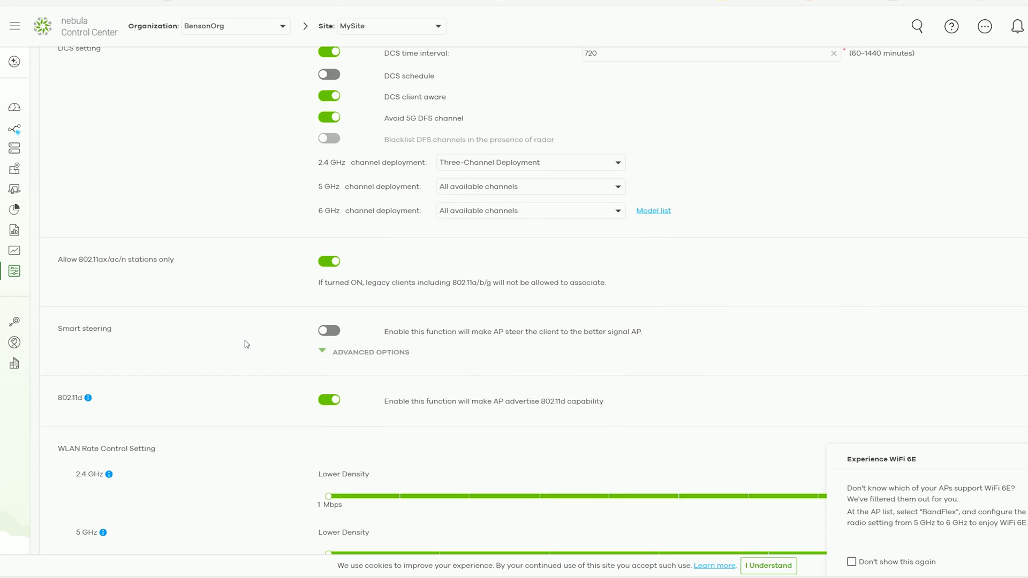
scroll(up, 3)
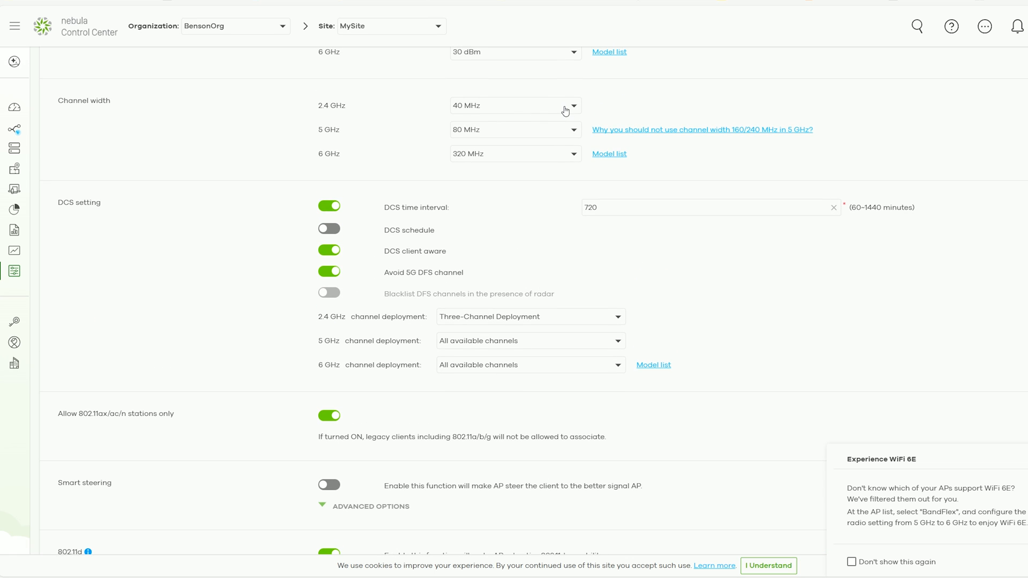
click(14, 271)
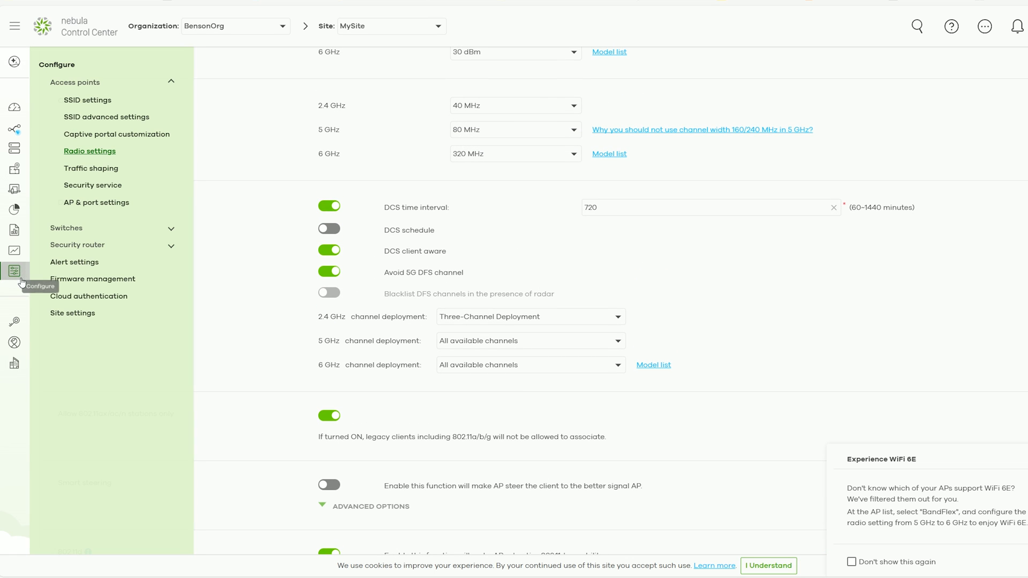
mouse_move(95, 203)
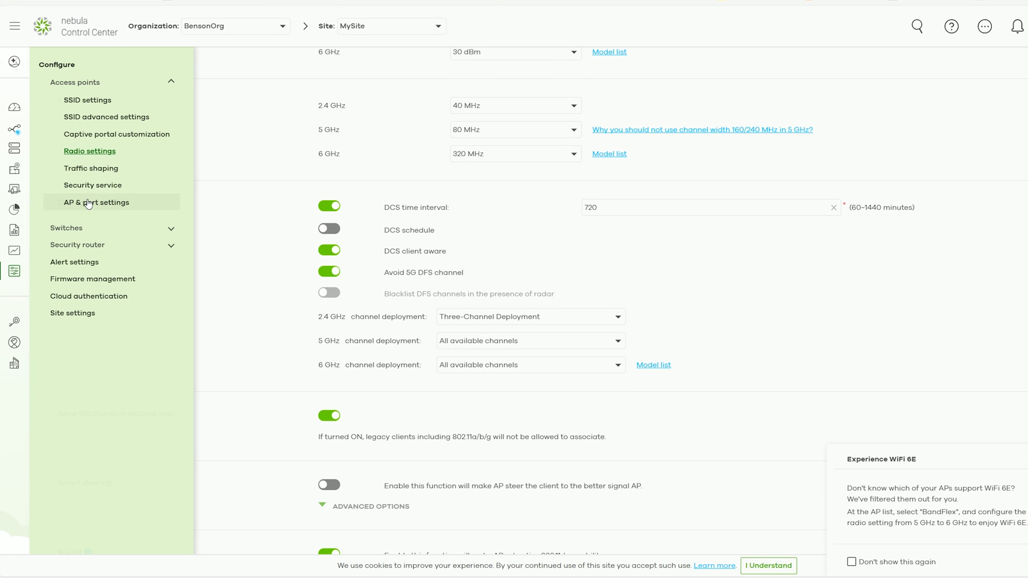
Step: View the AP & port settings page's LED, smart mesh, AP grouping and load balancing options
click(97, 202)
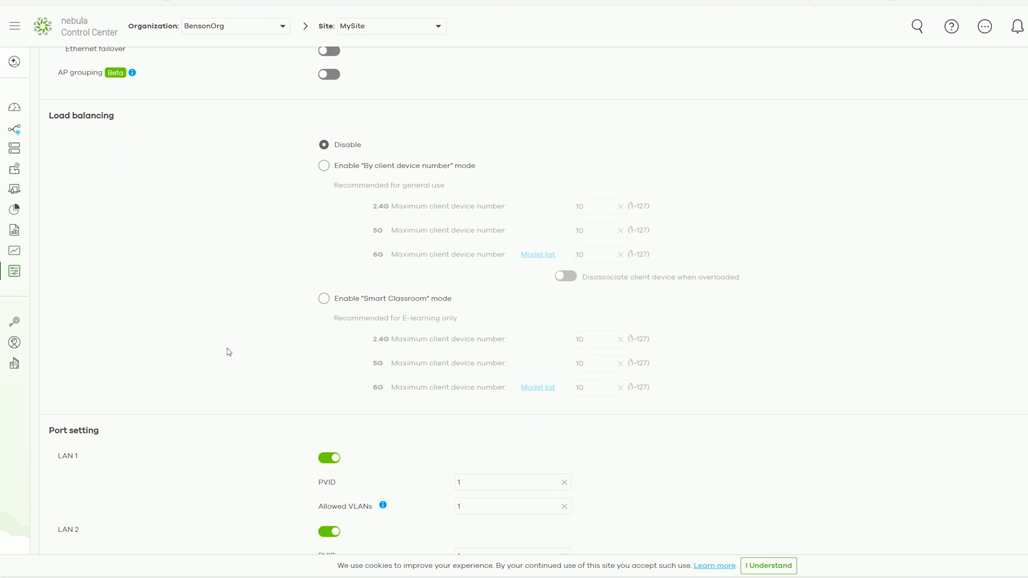
scroll(down, 3)
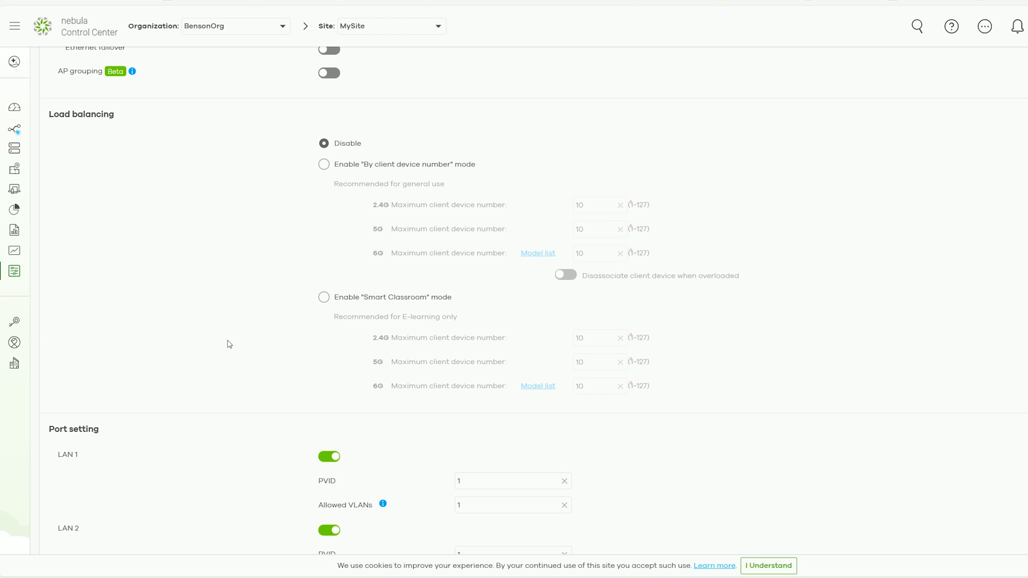
scroll(up, 3)
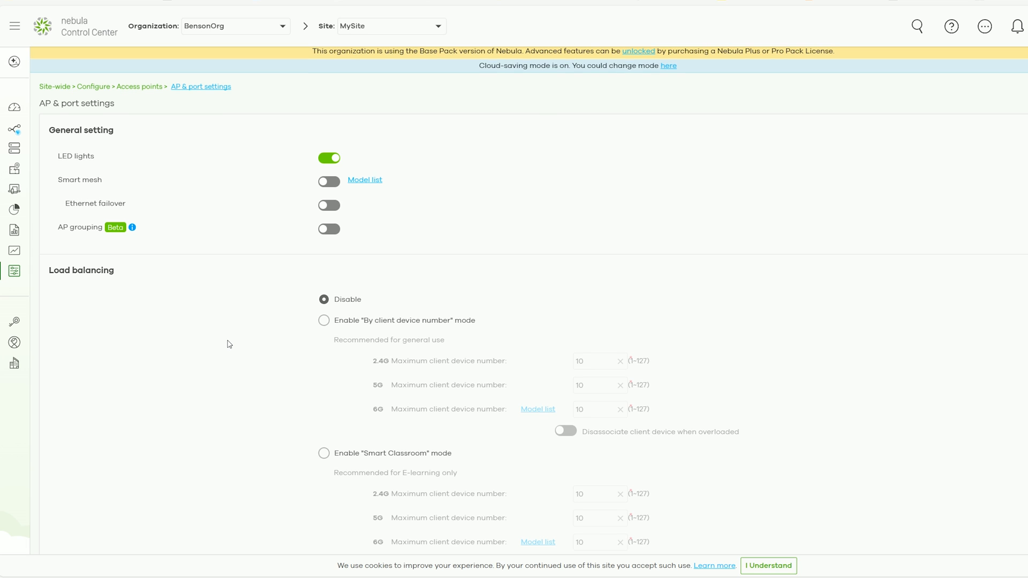
mouse_move(139, 233)
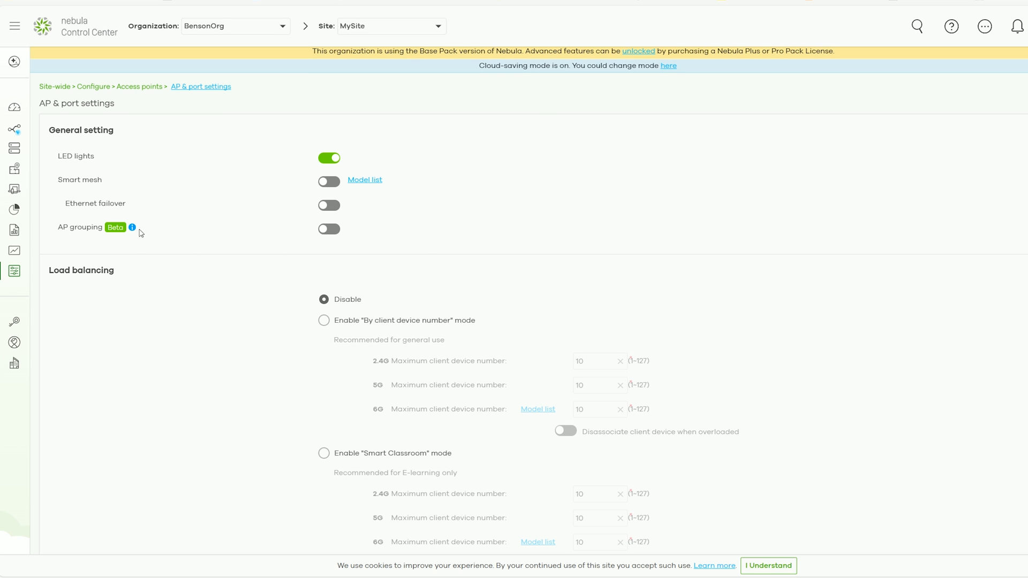
mouse_move(132, 228)
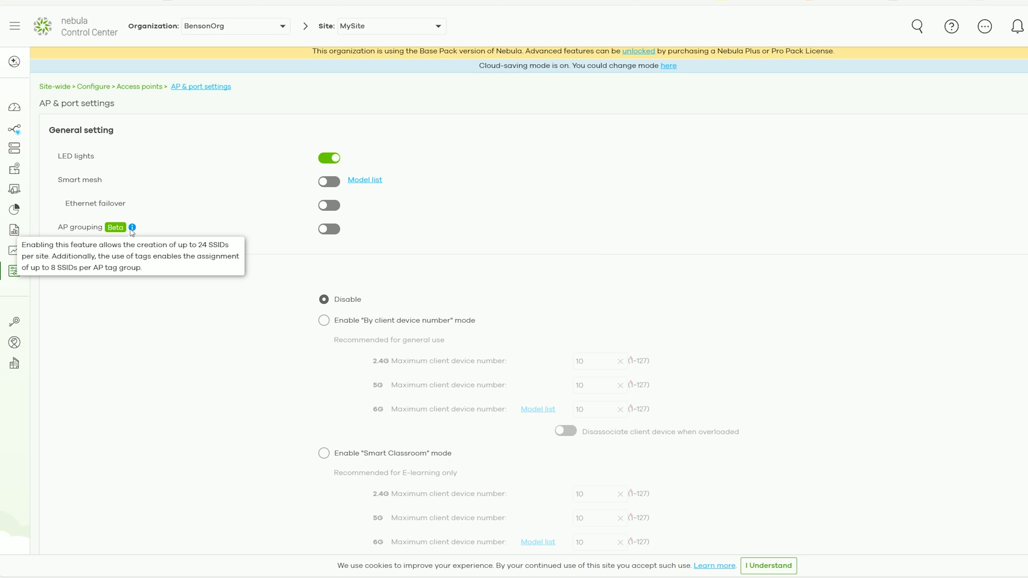
mouse_move(126, 246)
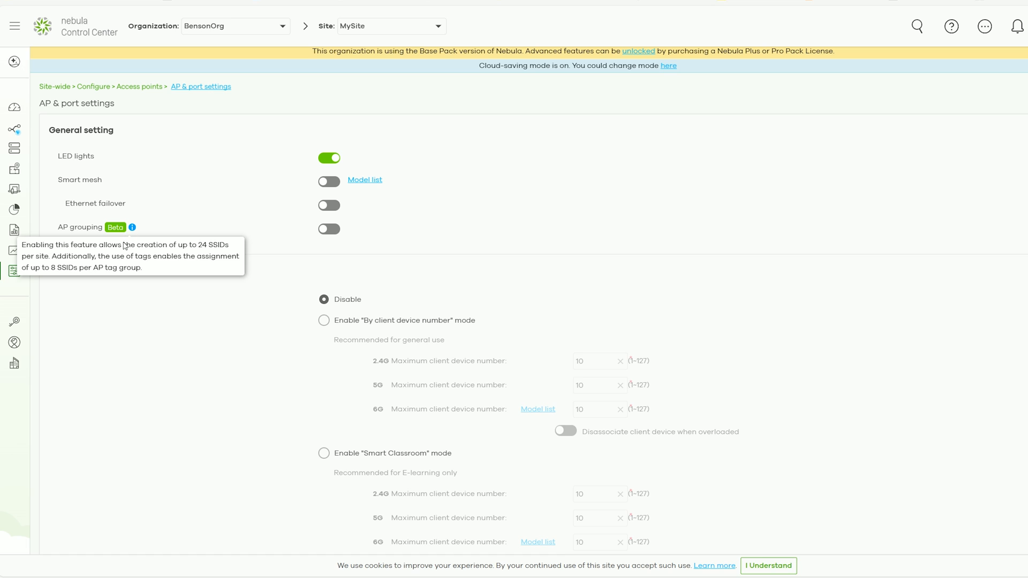
click(14, 273)
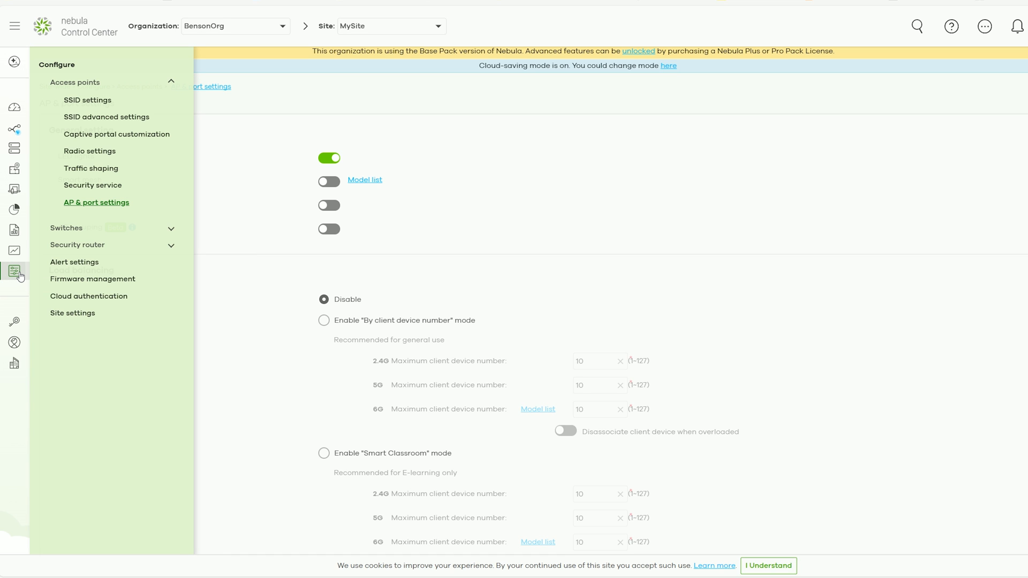
mouse_move(230, 346)
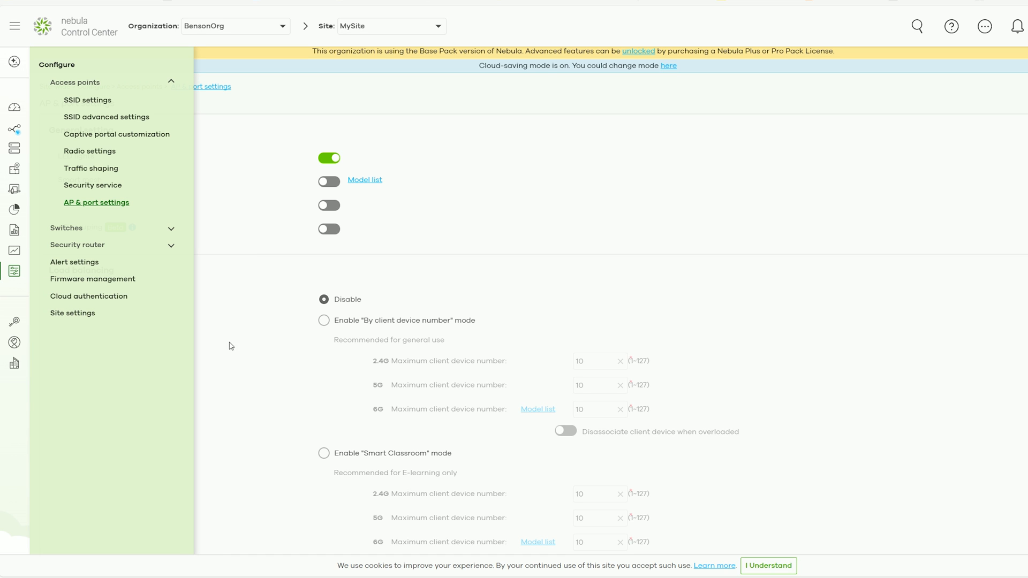
mouse_move(241, 348)
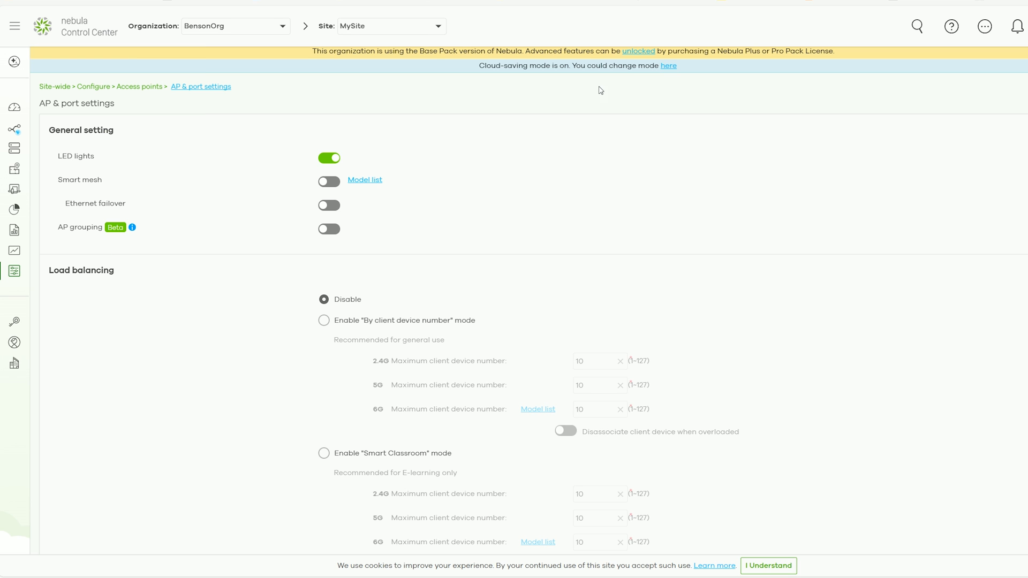
Step: Show the License & inventory device list and the NWA130BE access point's licensing actions
click(639, 53)
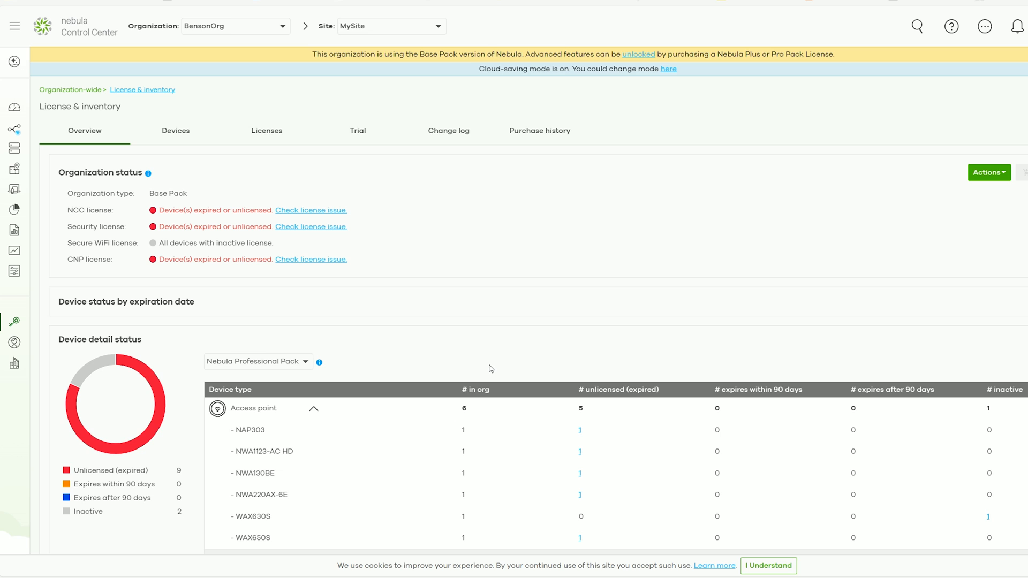
mouse_move(19, 353)
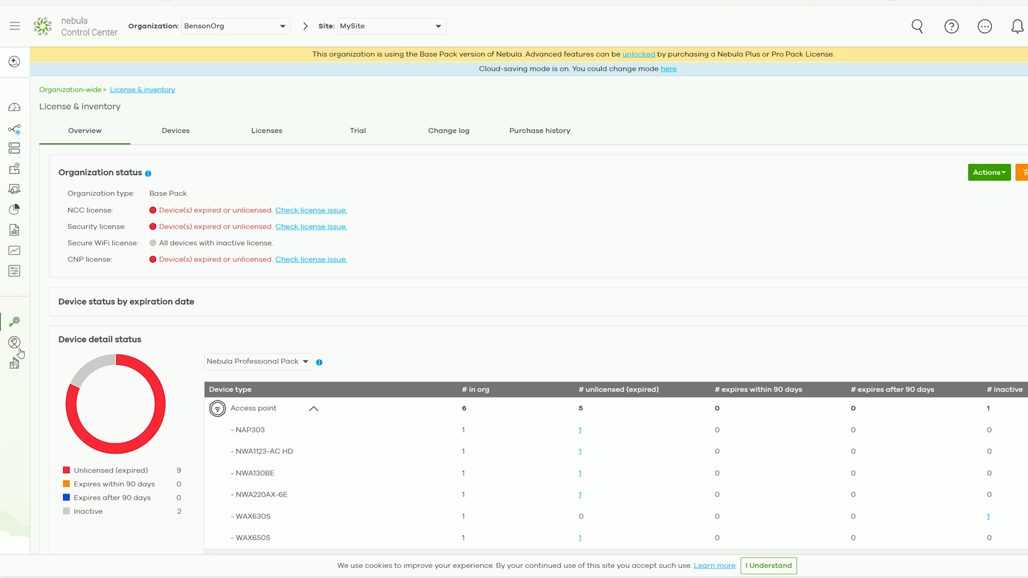
mouse_move(14, 321)
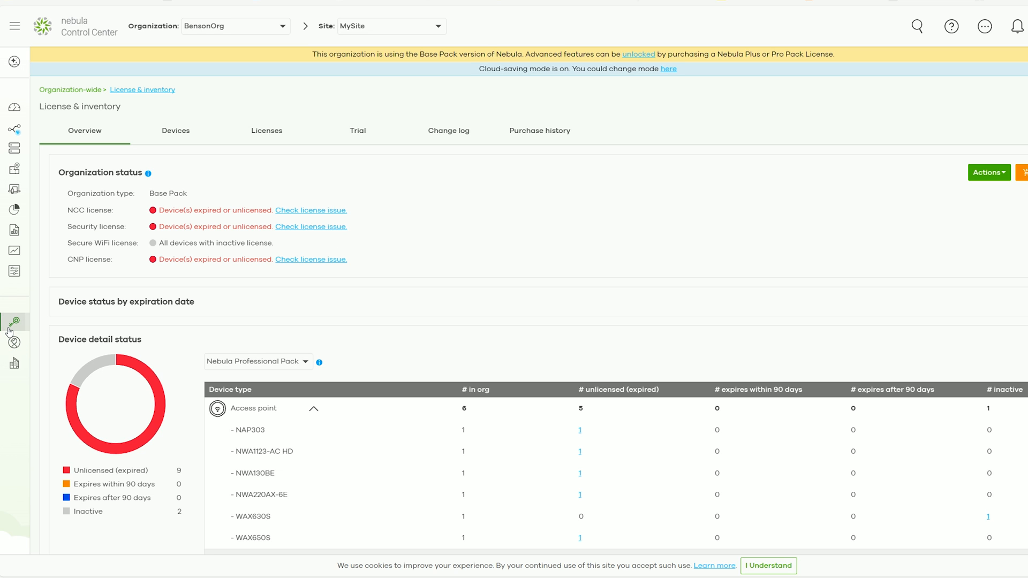
click(175, 131)
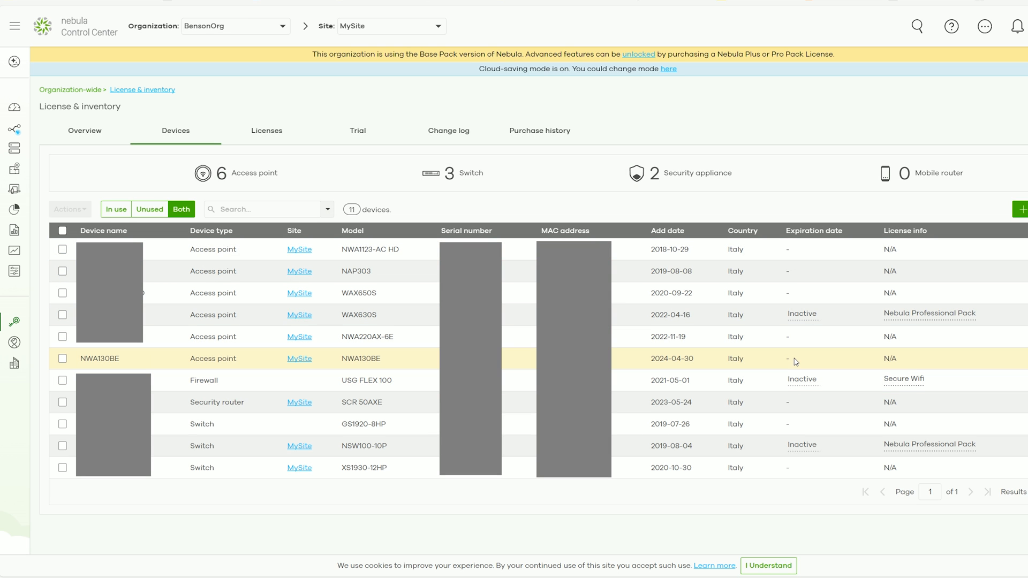
right_click(794, 359)
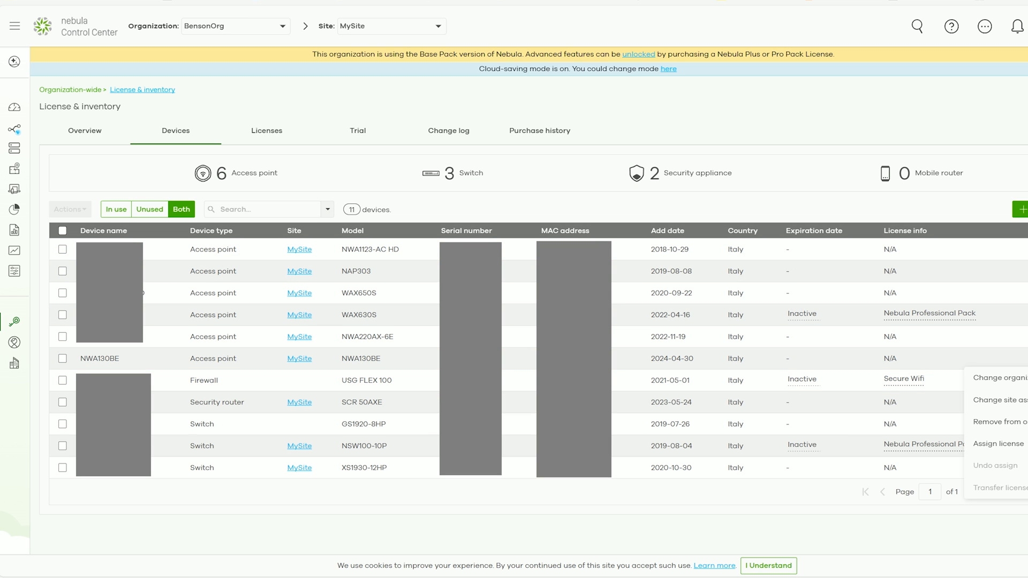